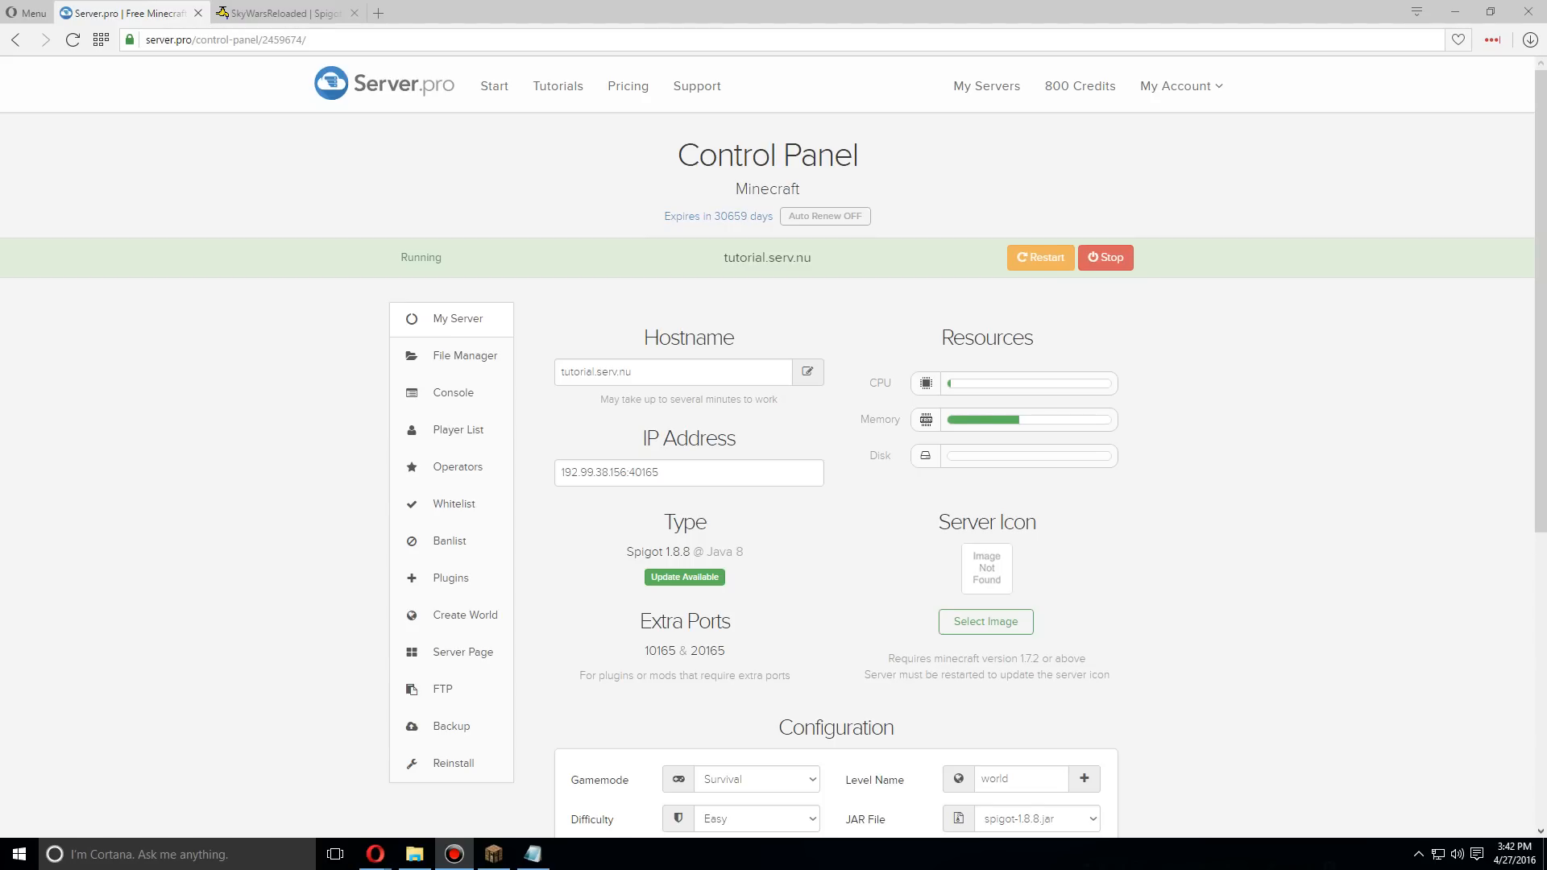
- Navigate the File Manager into plugins > SkyWarsReloaded to reach the kits folder
left_click(465, 355)
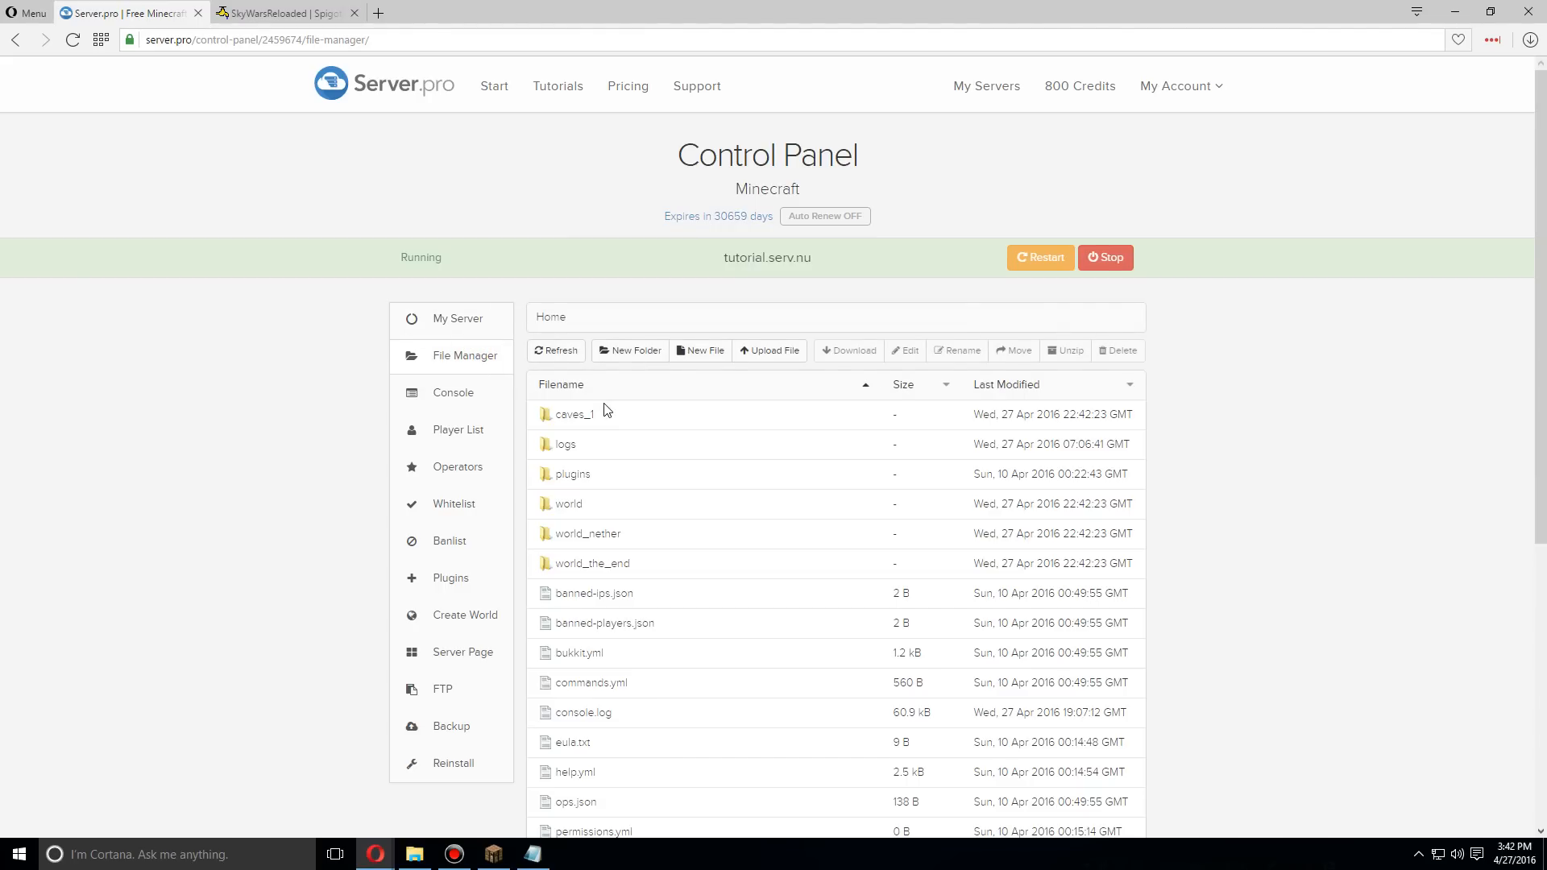
double_click(570, 474)
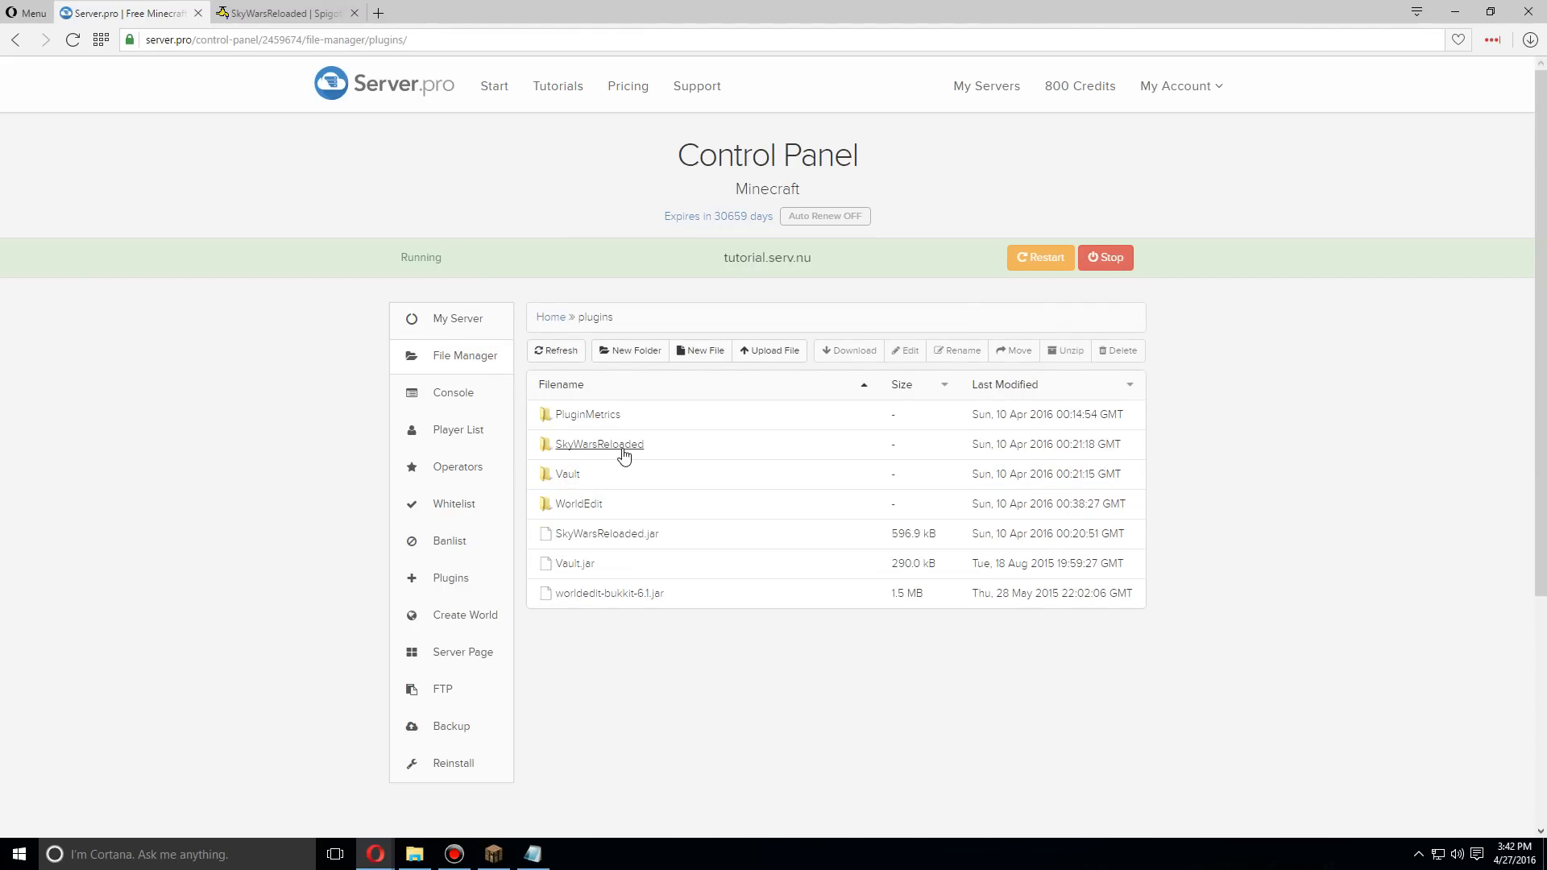
left_click(598, 445)
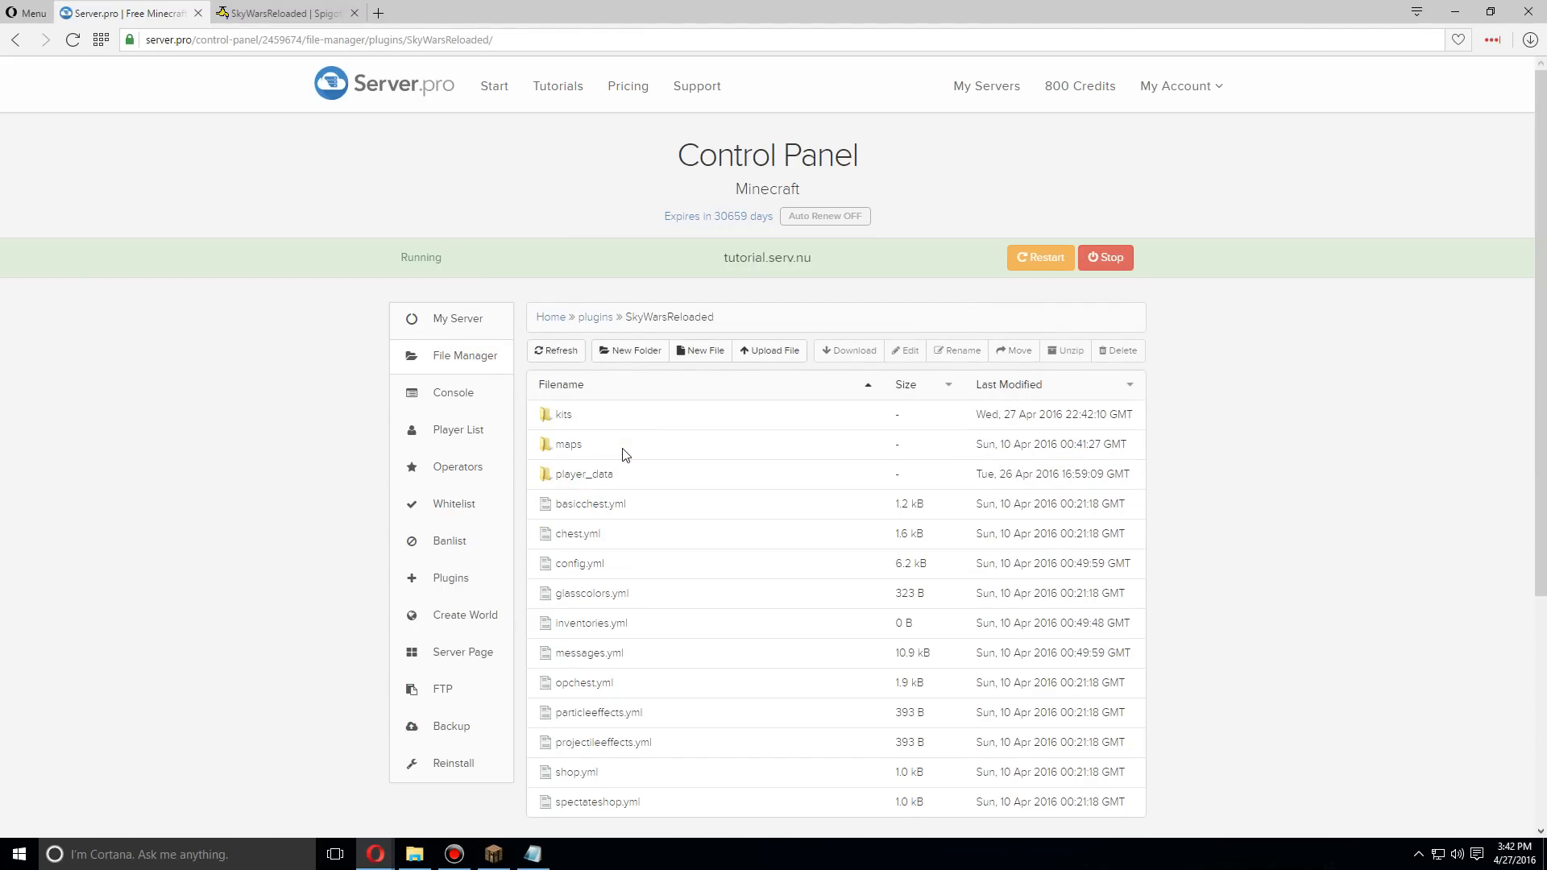
mouse_move(564, 415)
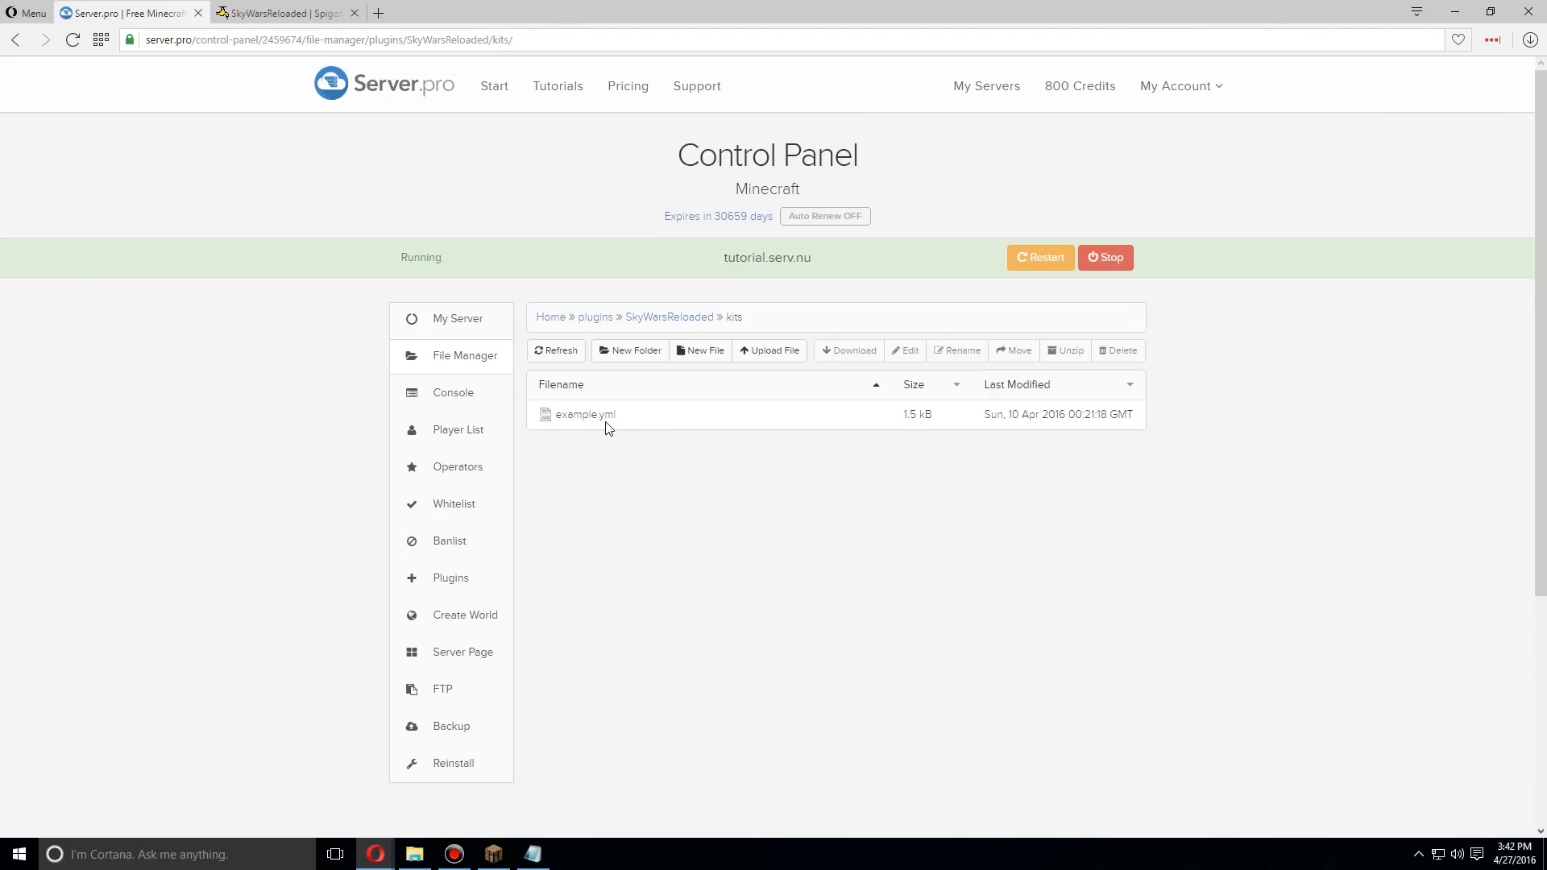
- Copy the entire contents of example.yml and go back to the kits folder
double_click(586, 414)
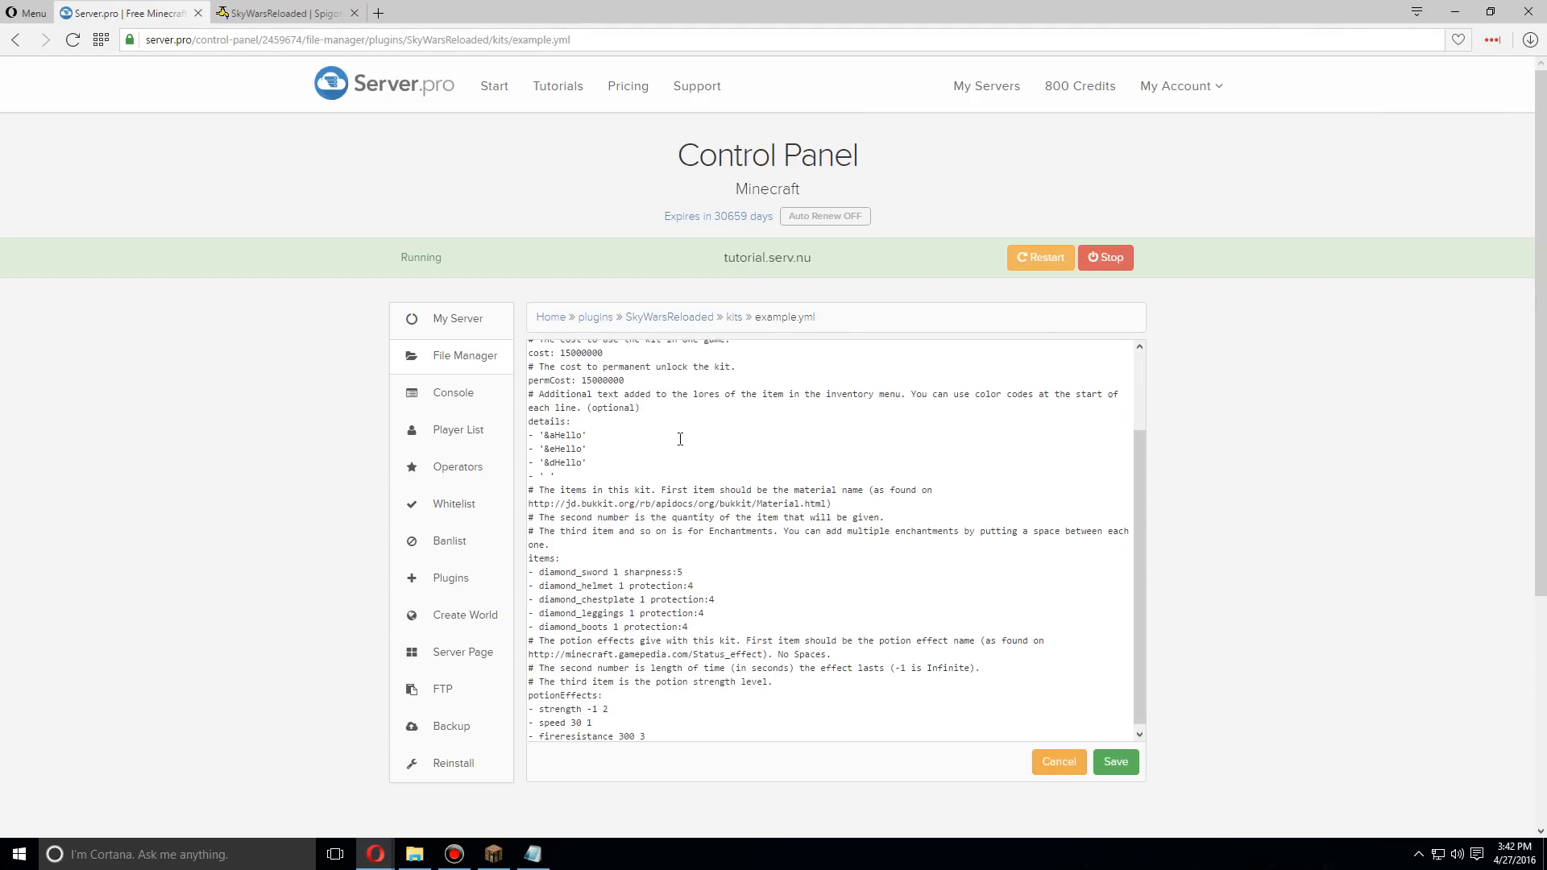
scroll("up", 3)
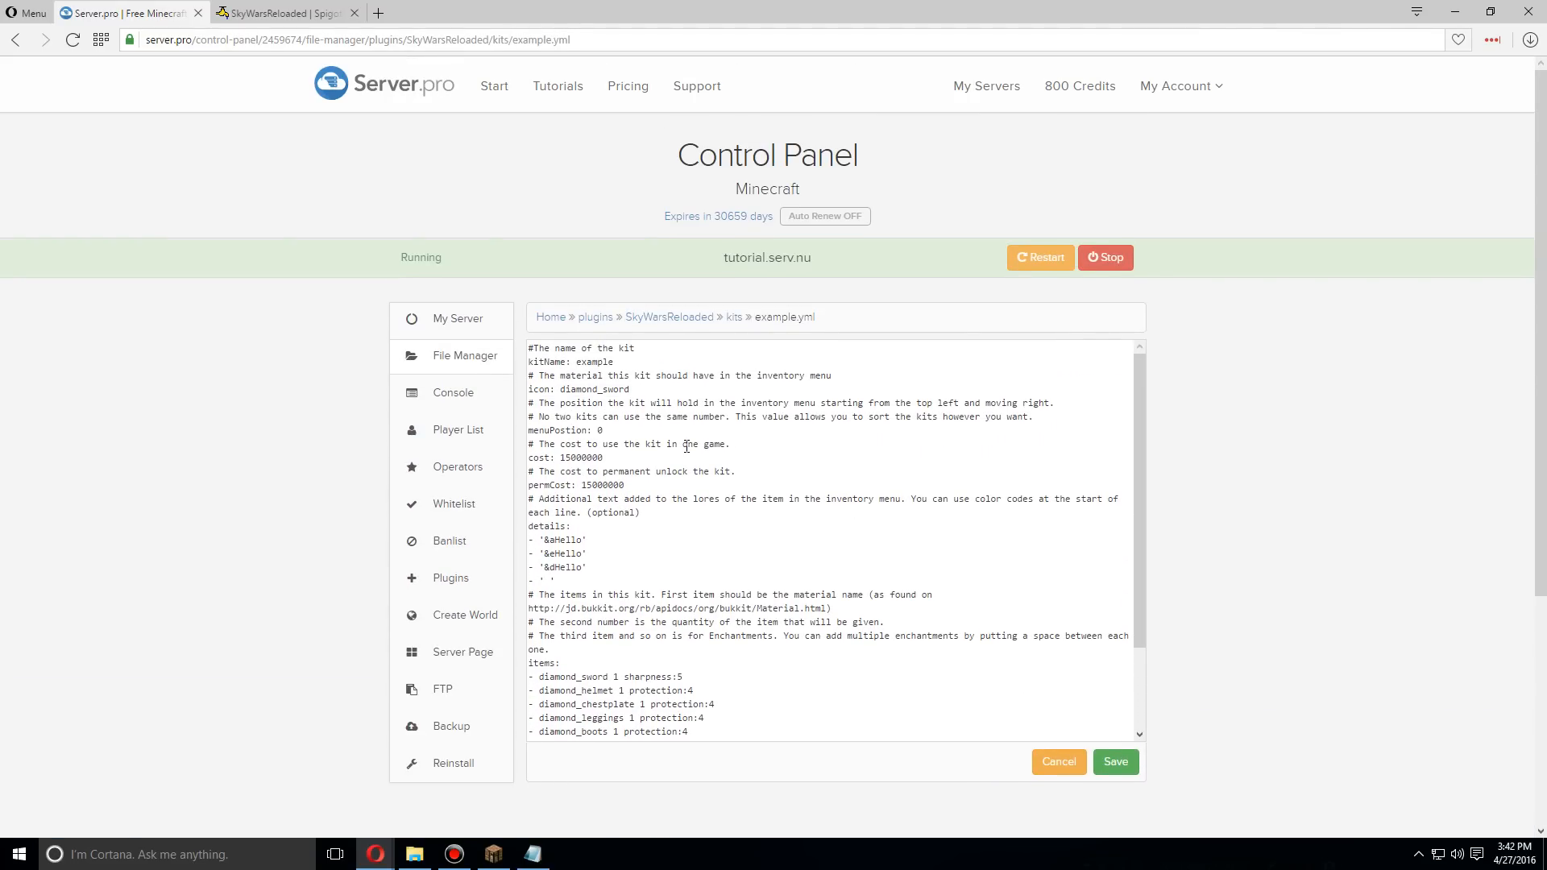
key("ctrl+a")
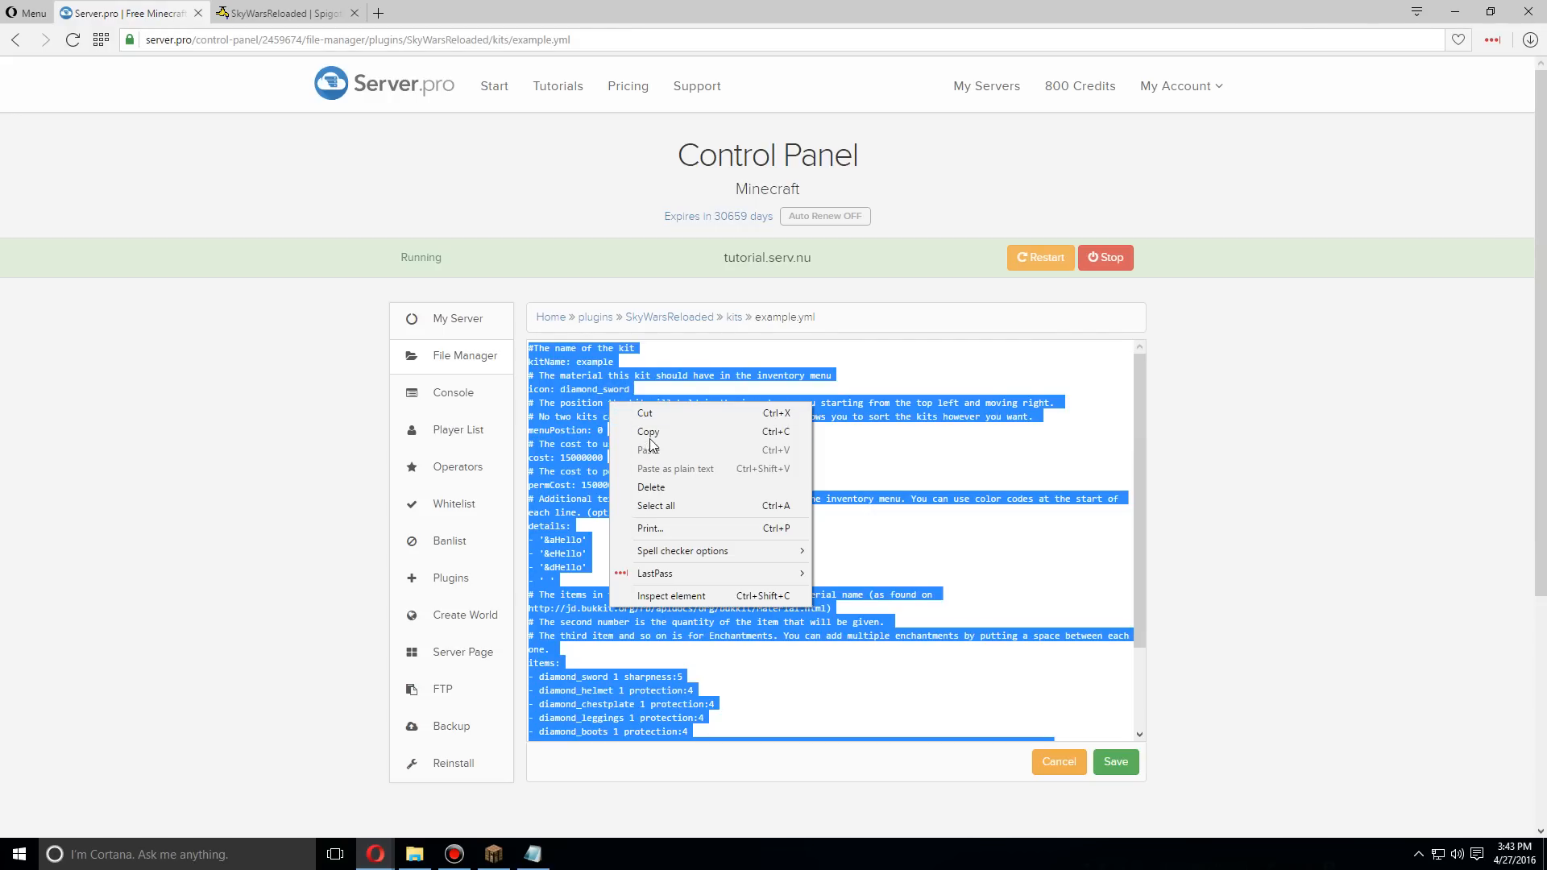
left_click(1057, 763)
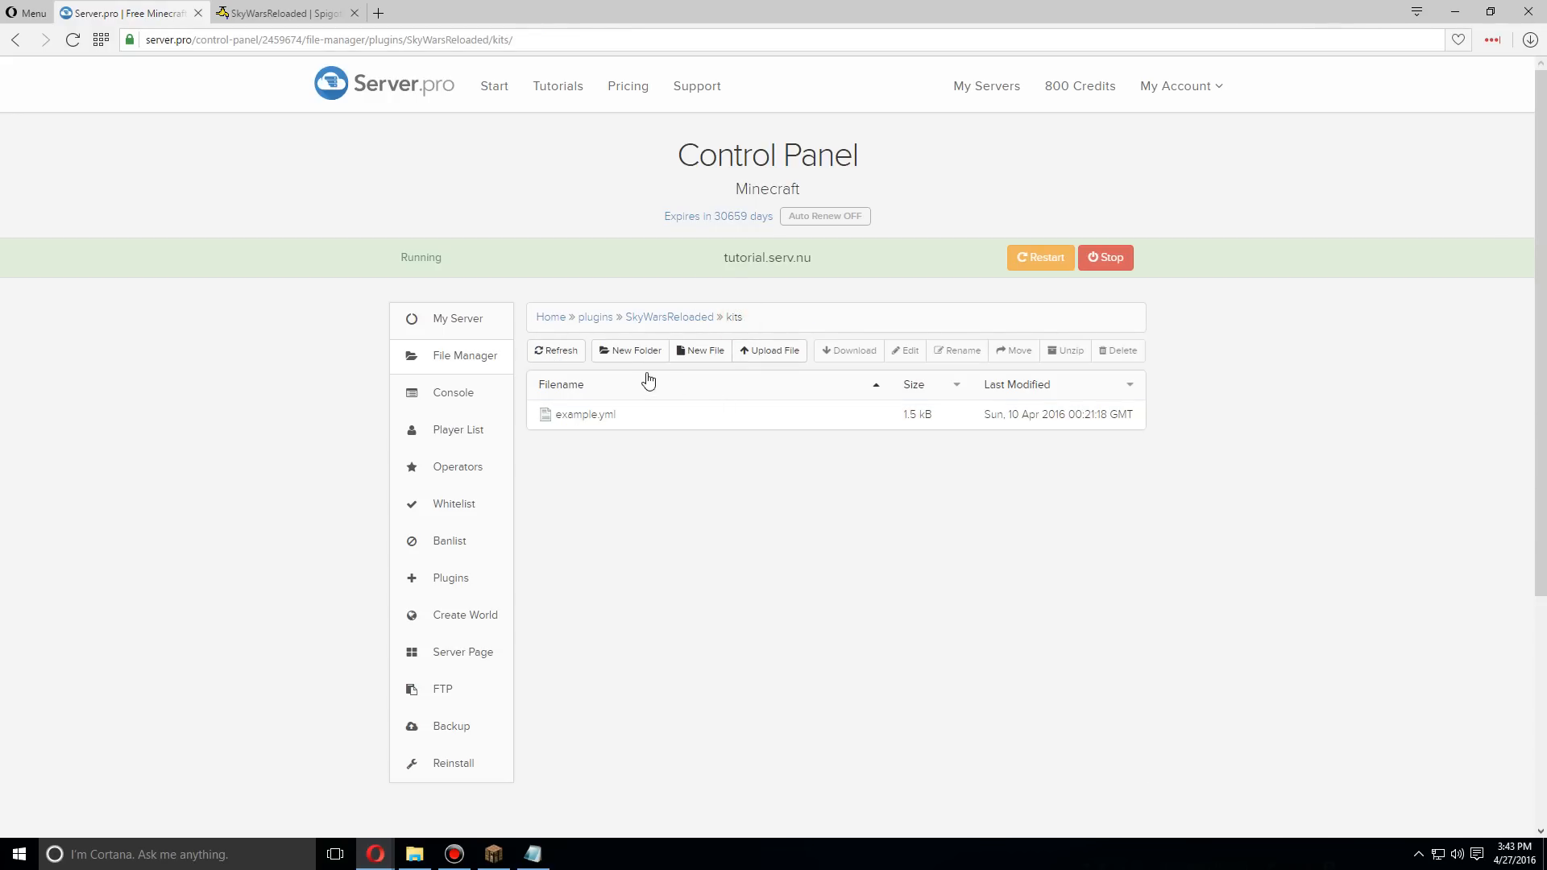
- Create a new file named knight.yml and paste the example kit text into it
left_click(631, 350)
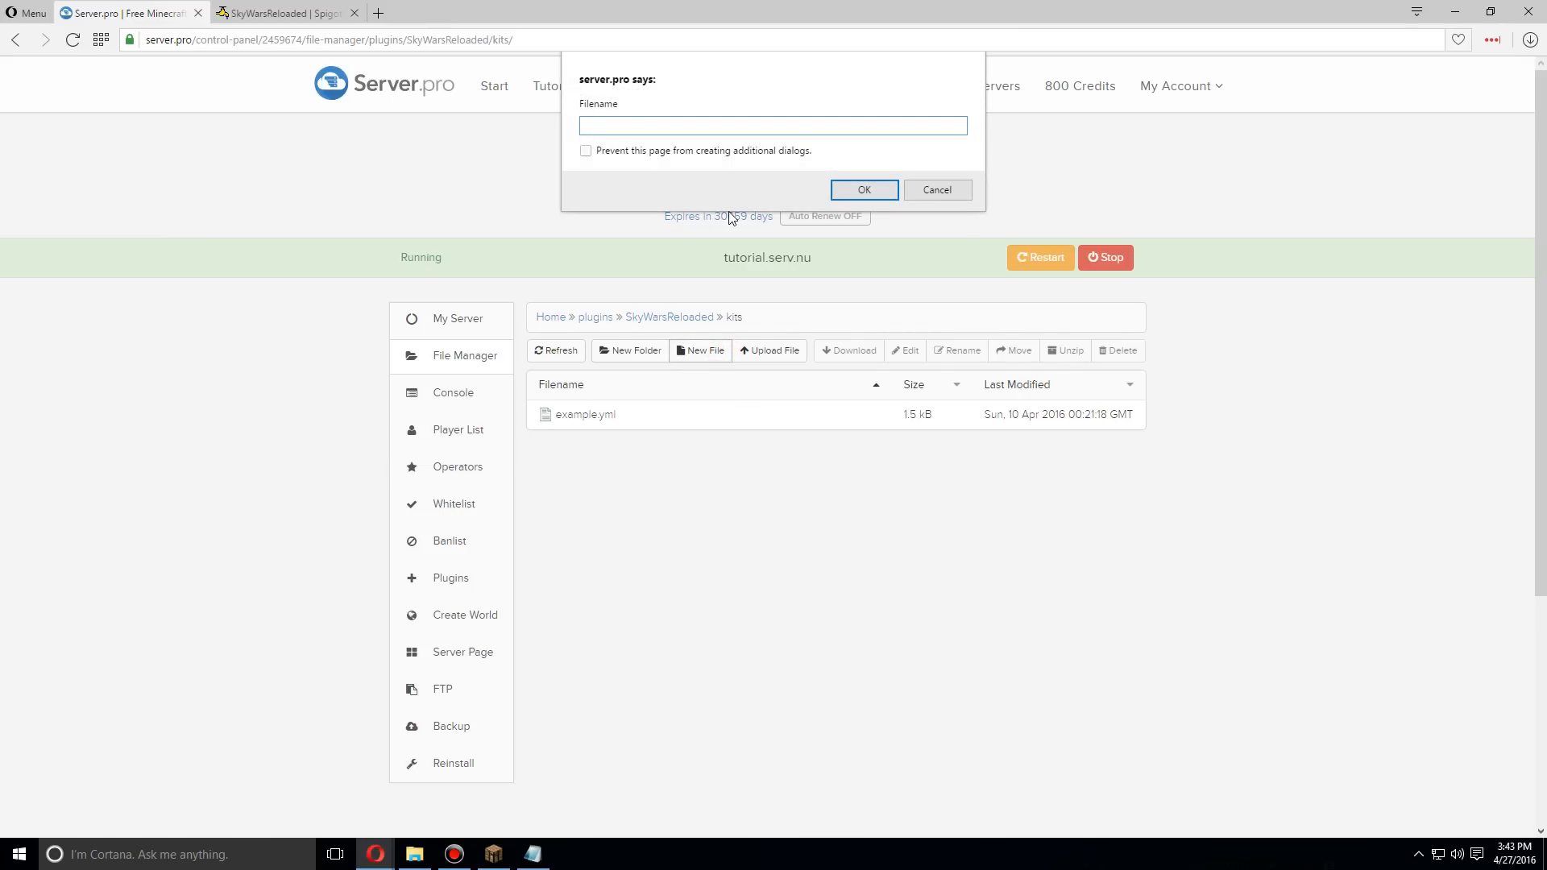
type("knight")
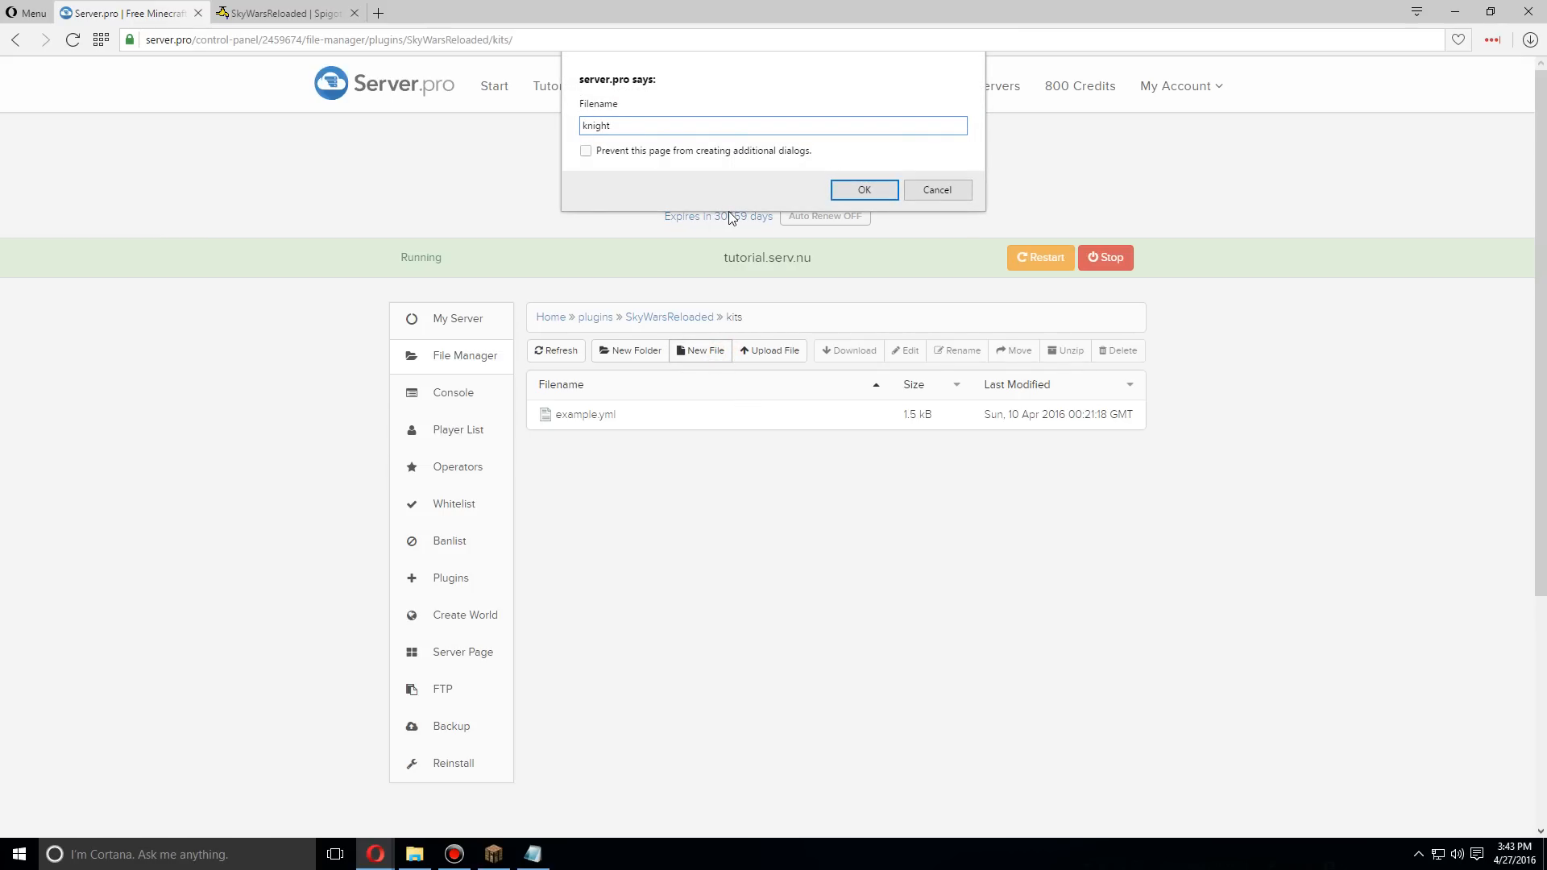
type(".yml")
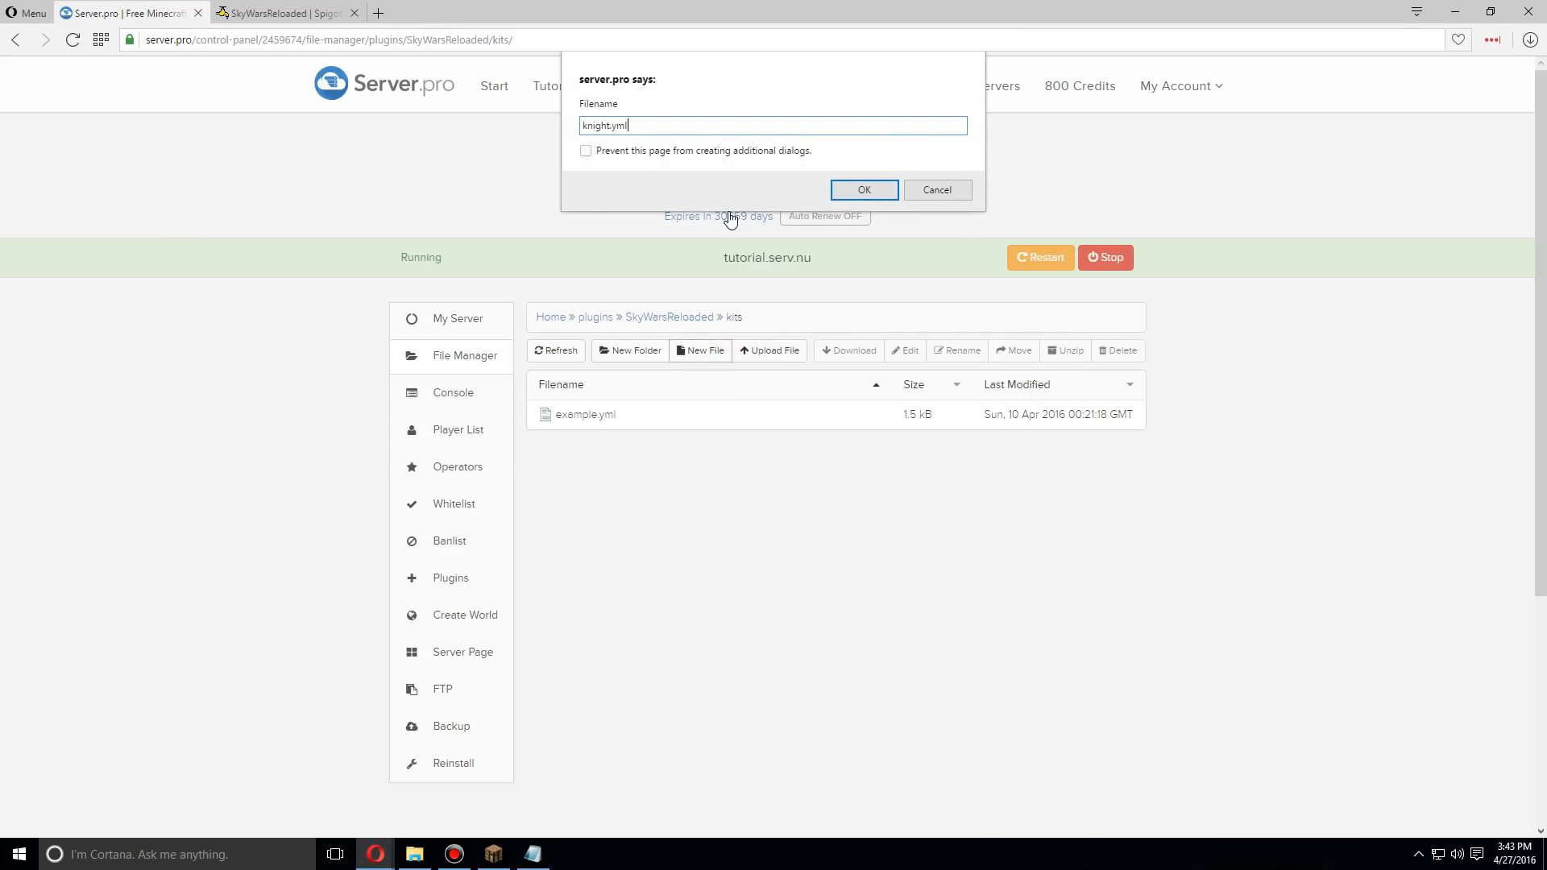
left_click(862, 191)
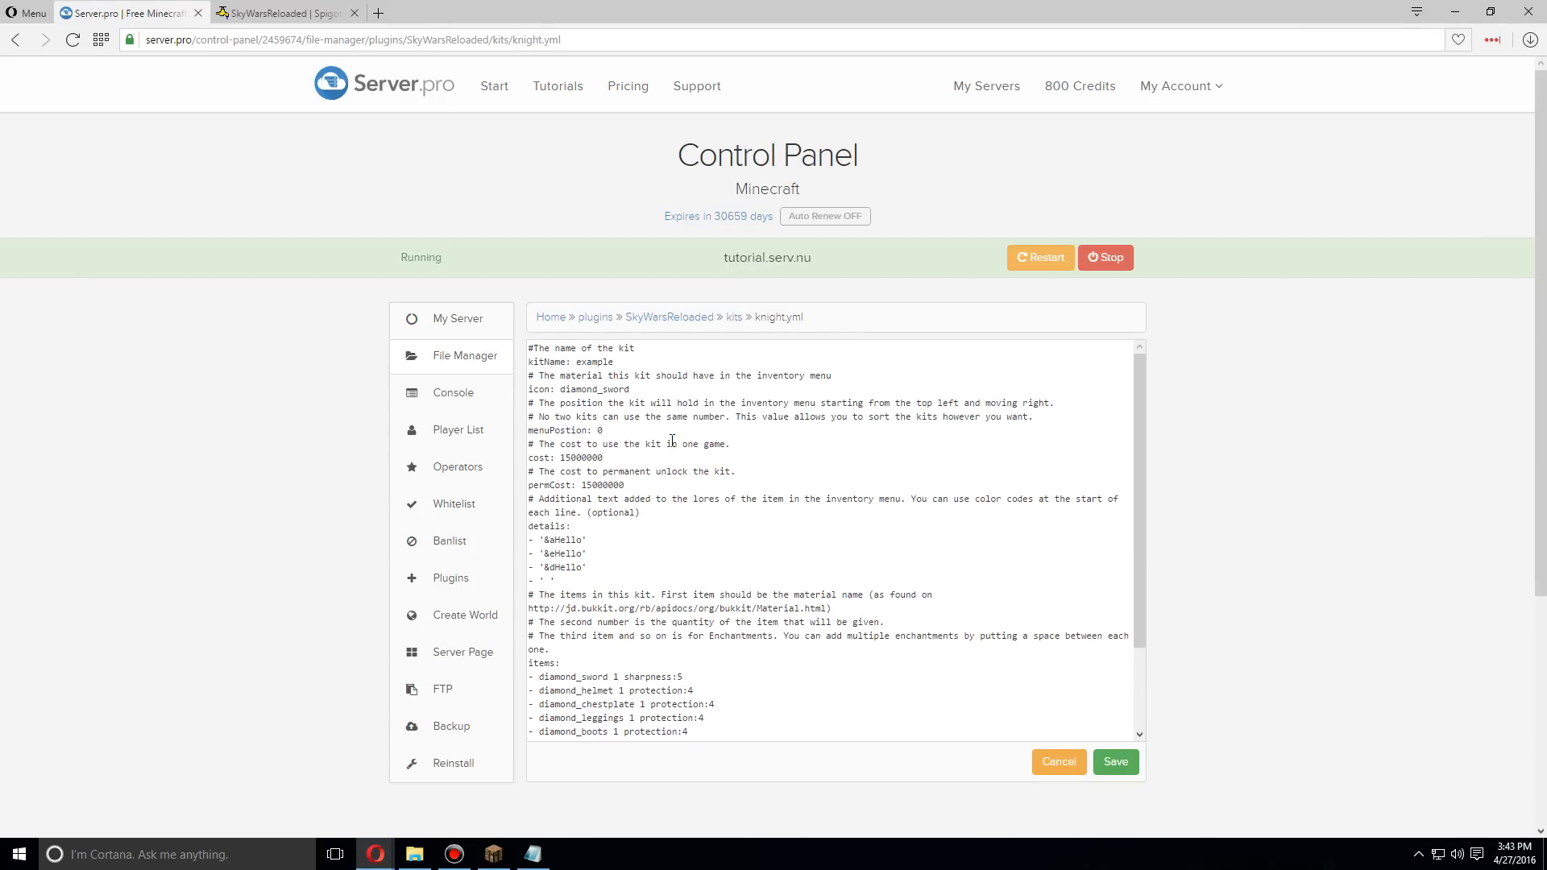
mouse_move(632, 376)
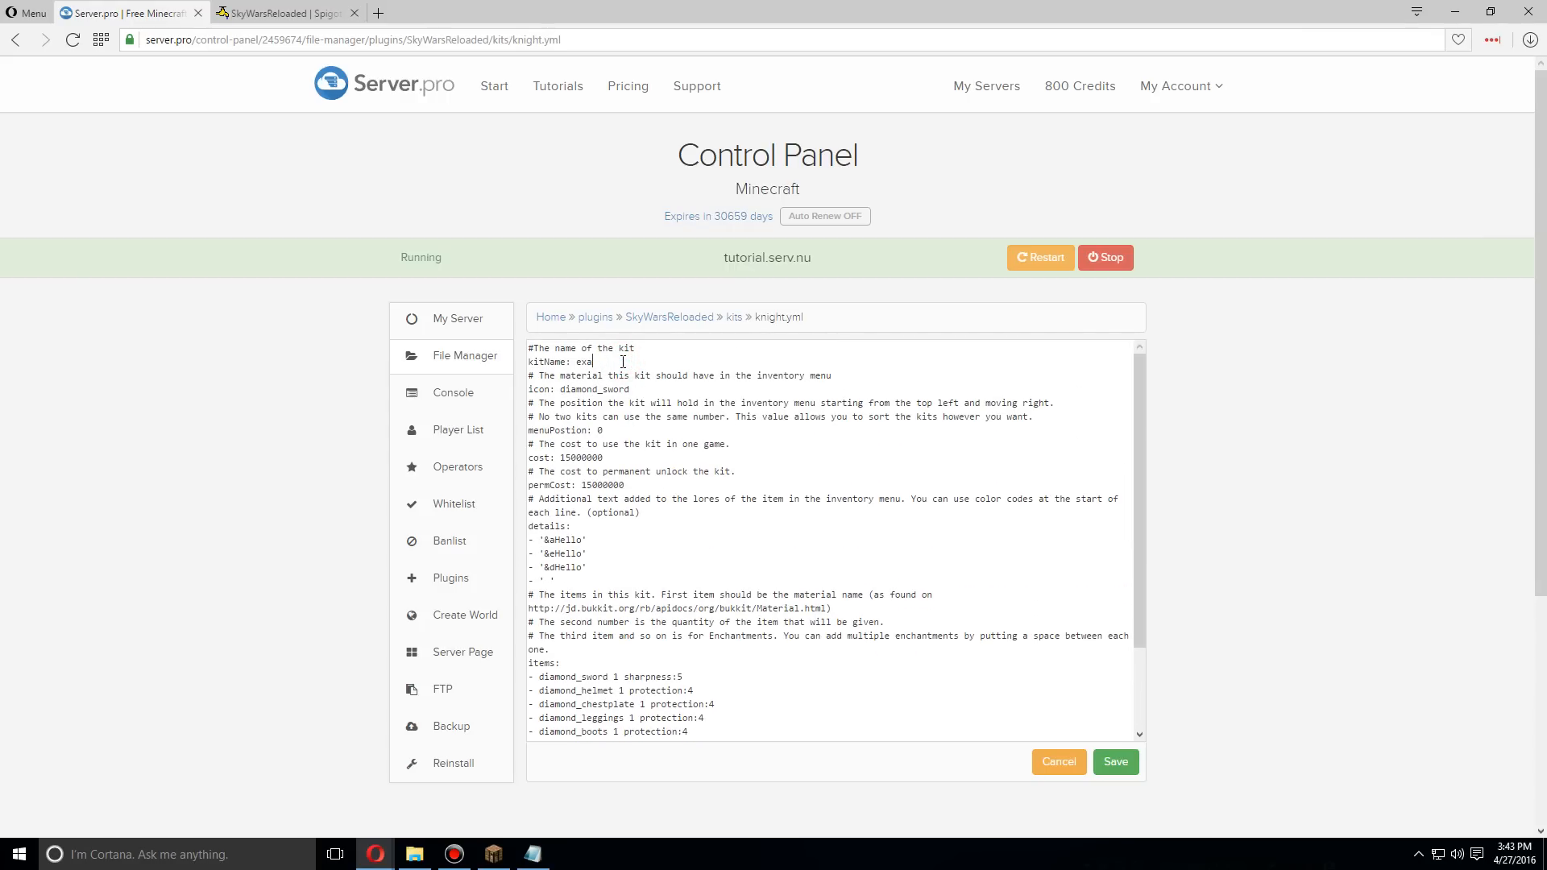
- Edit kitName to Knight, icon to iron_sword, menuPosition to 1 and cost to 15000
type("K")
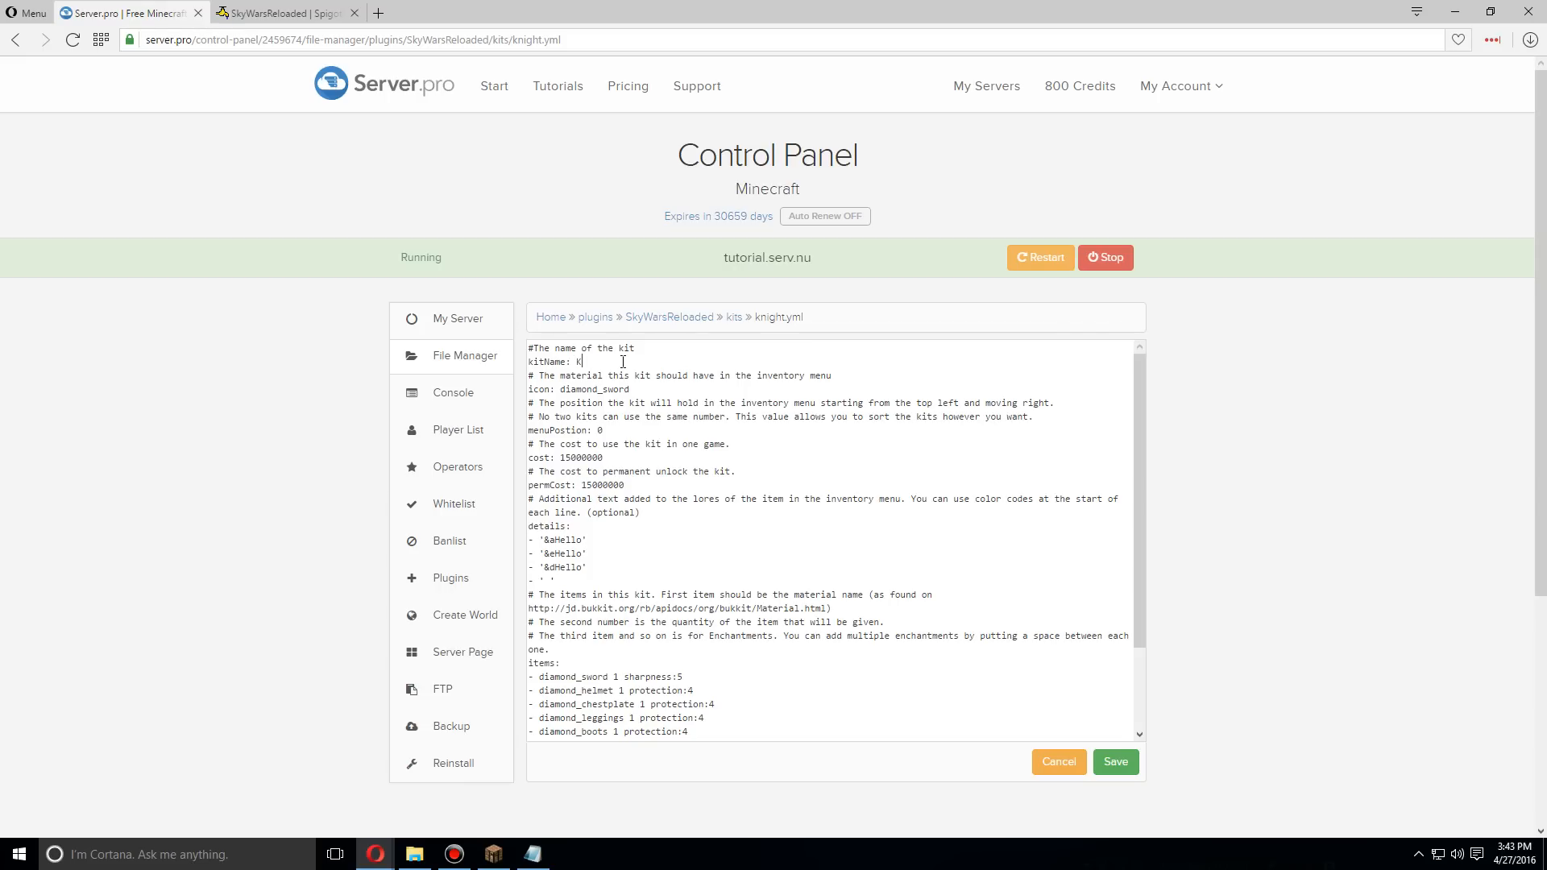
type("night")
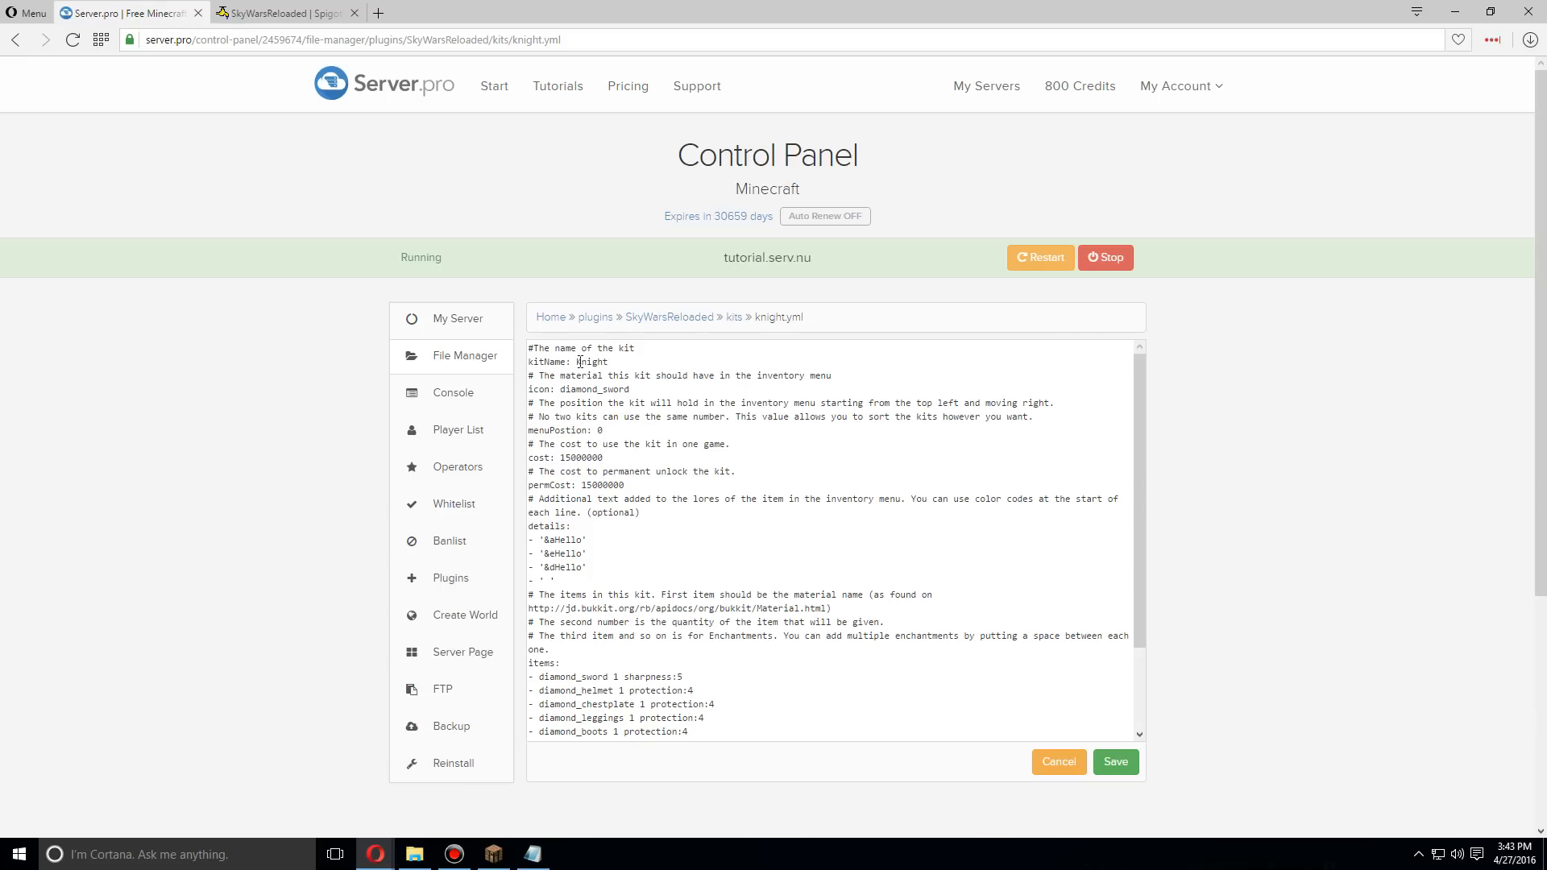
double_click(577, 389)
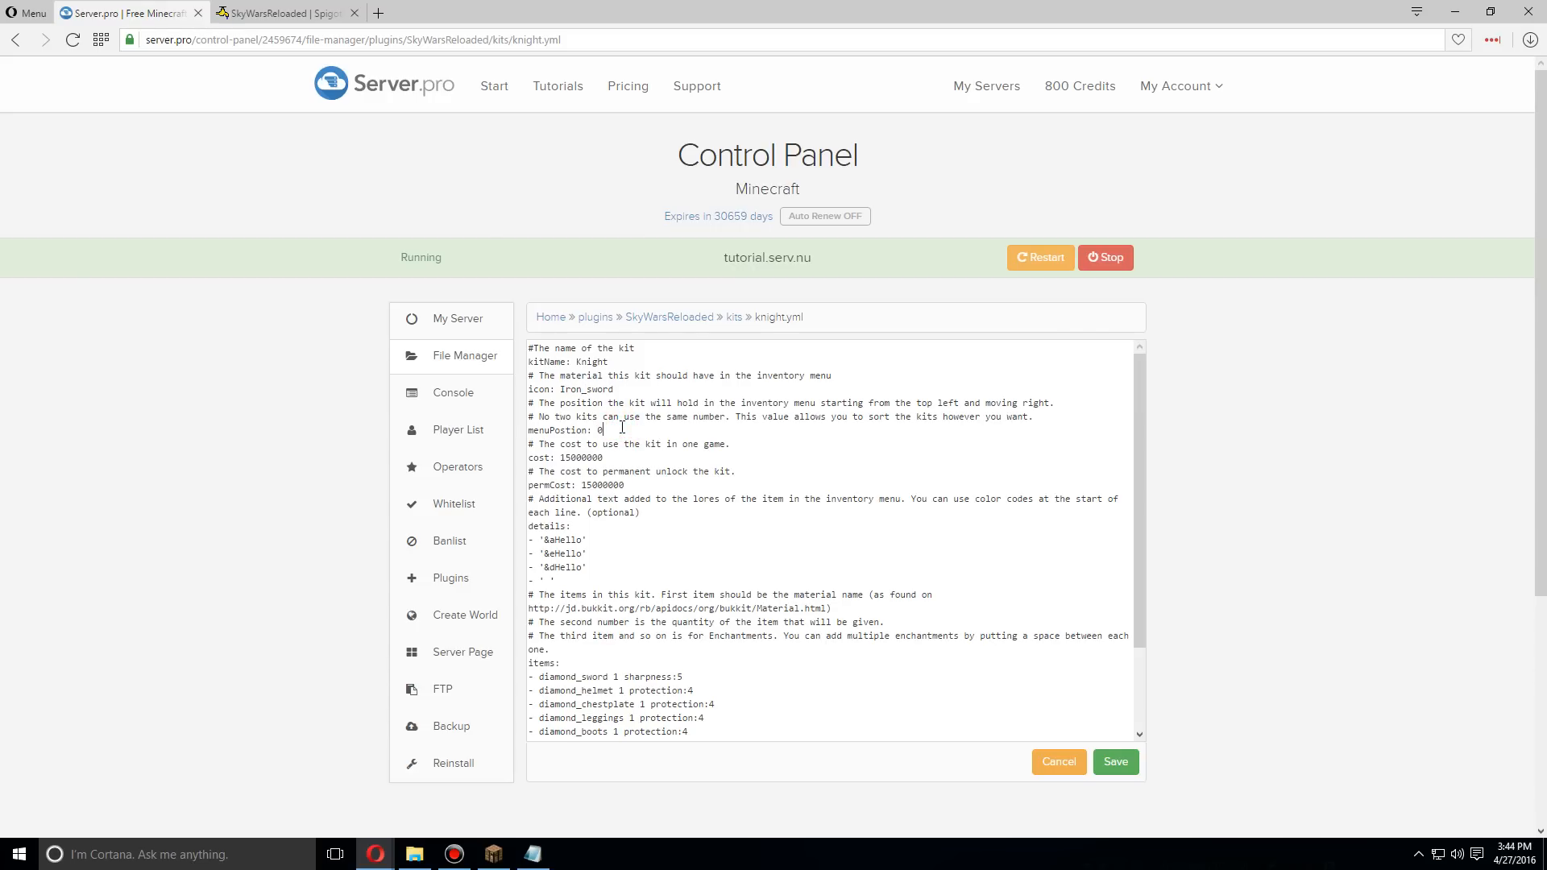
key("Backspace")
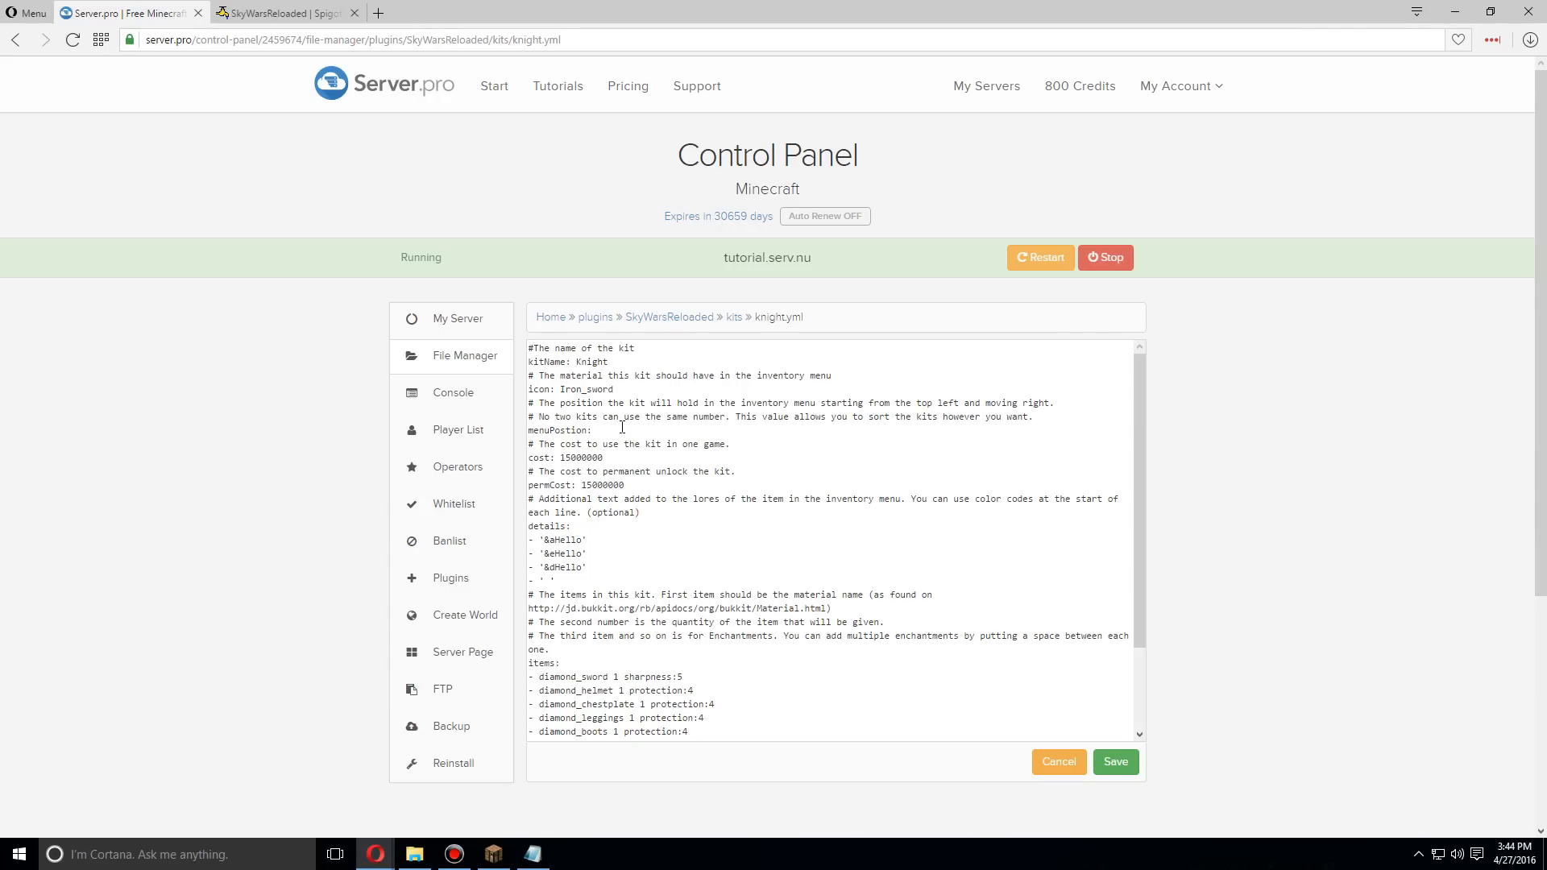
type("1")
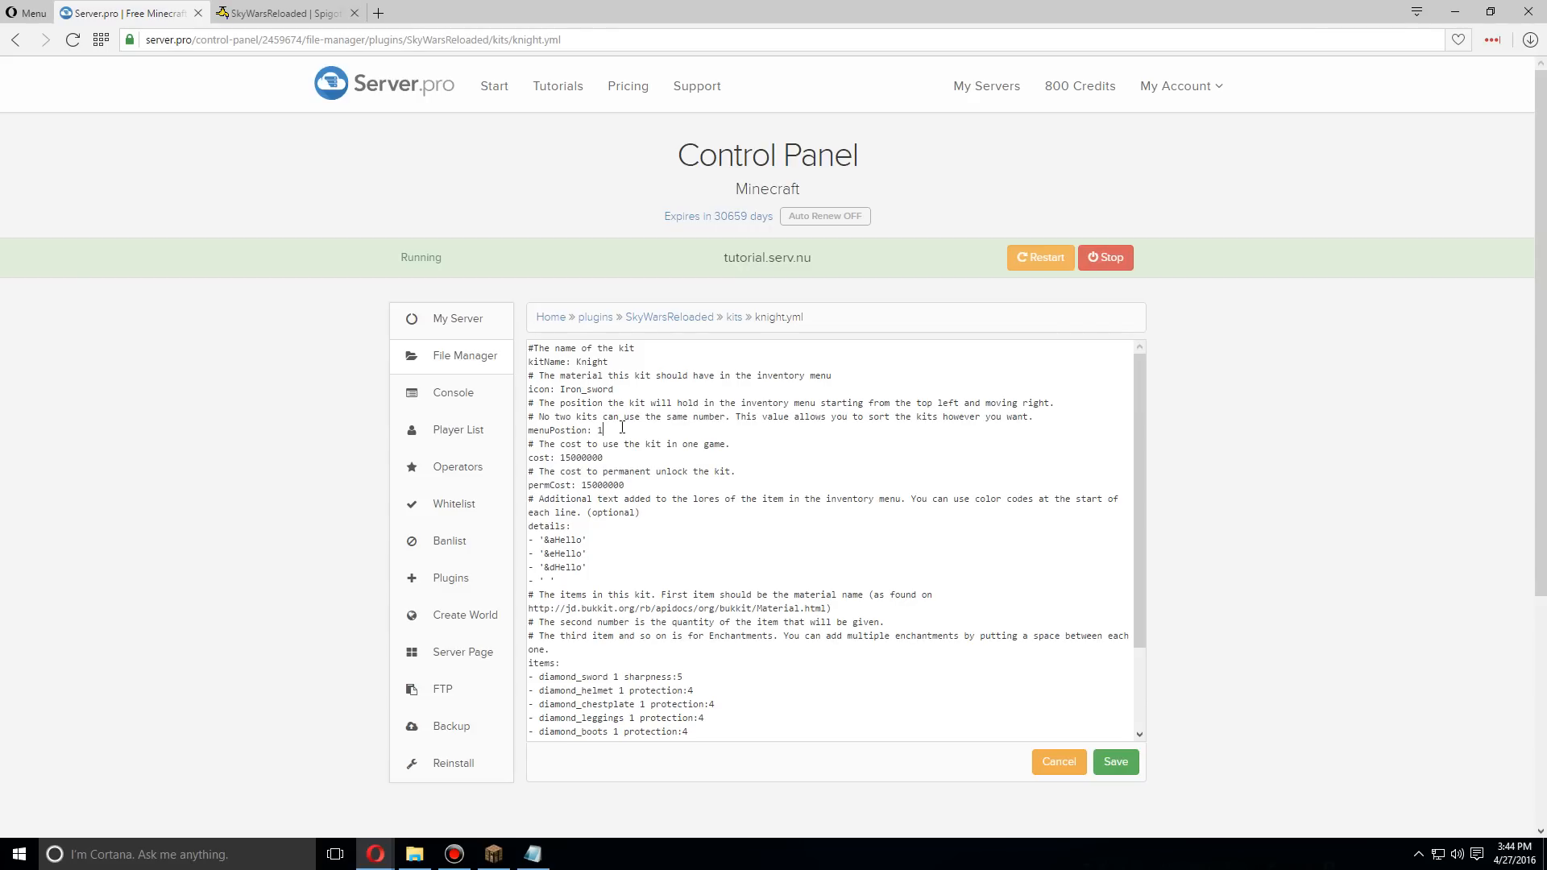
scroll("down", 3)
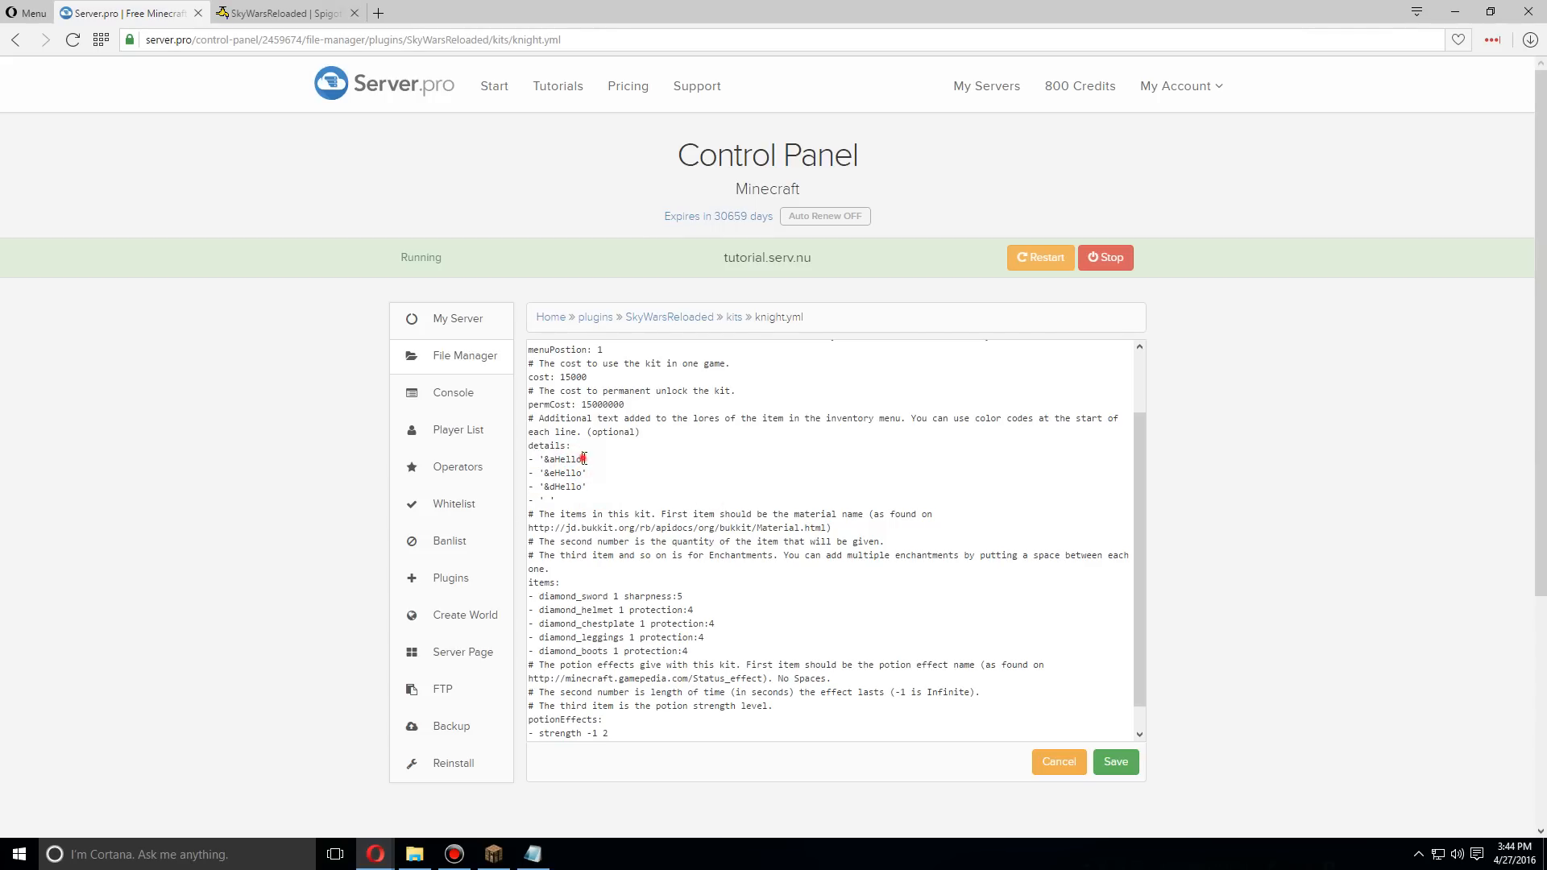
- Replace diamond with iron on the sword and armour item lines
scroll("down", 3)
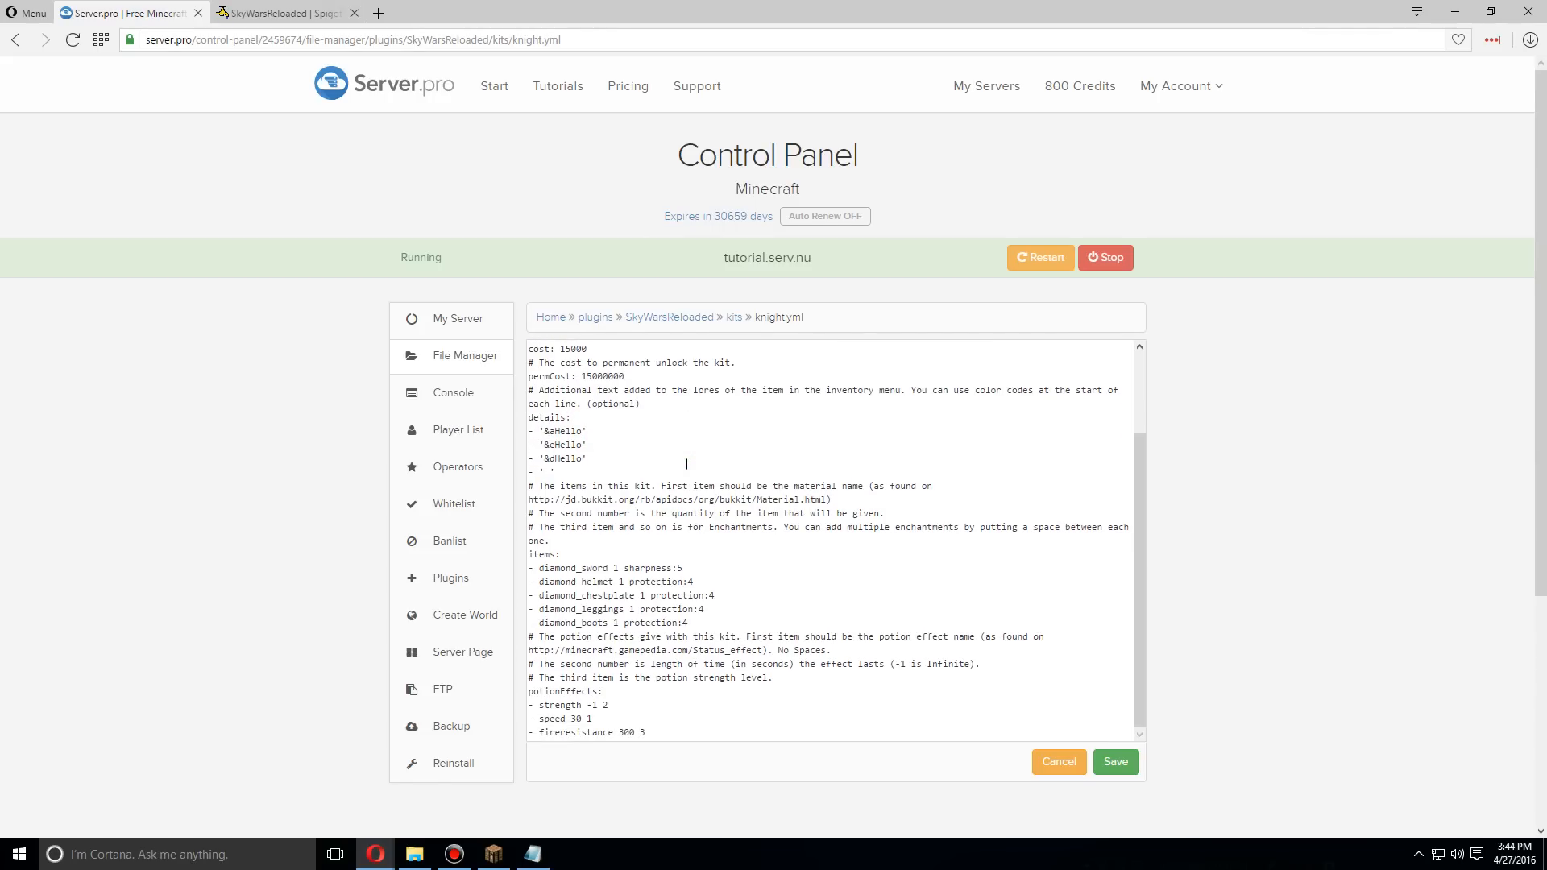
scroll("down", 3)
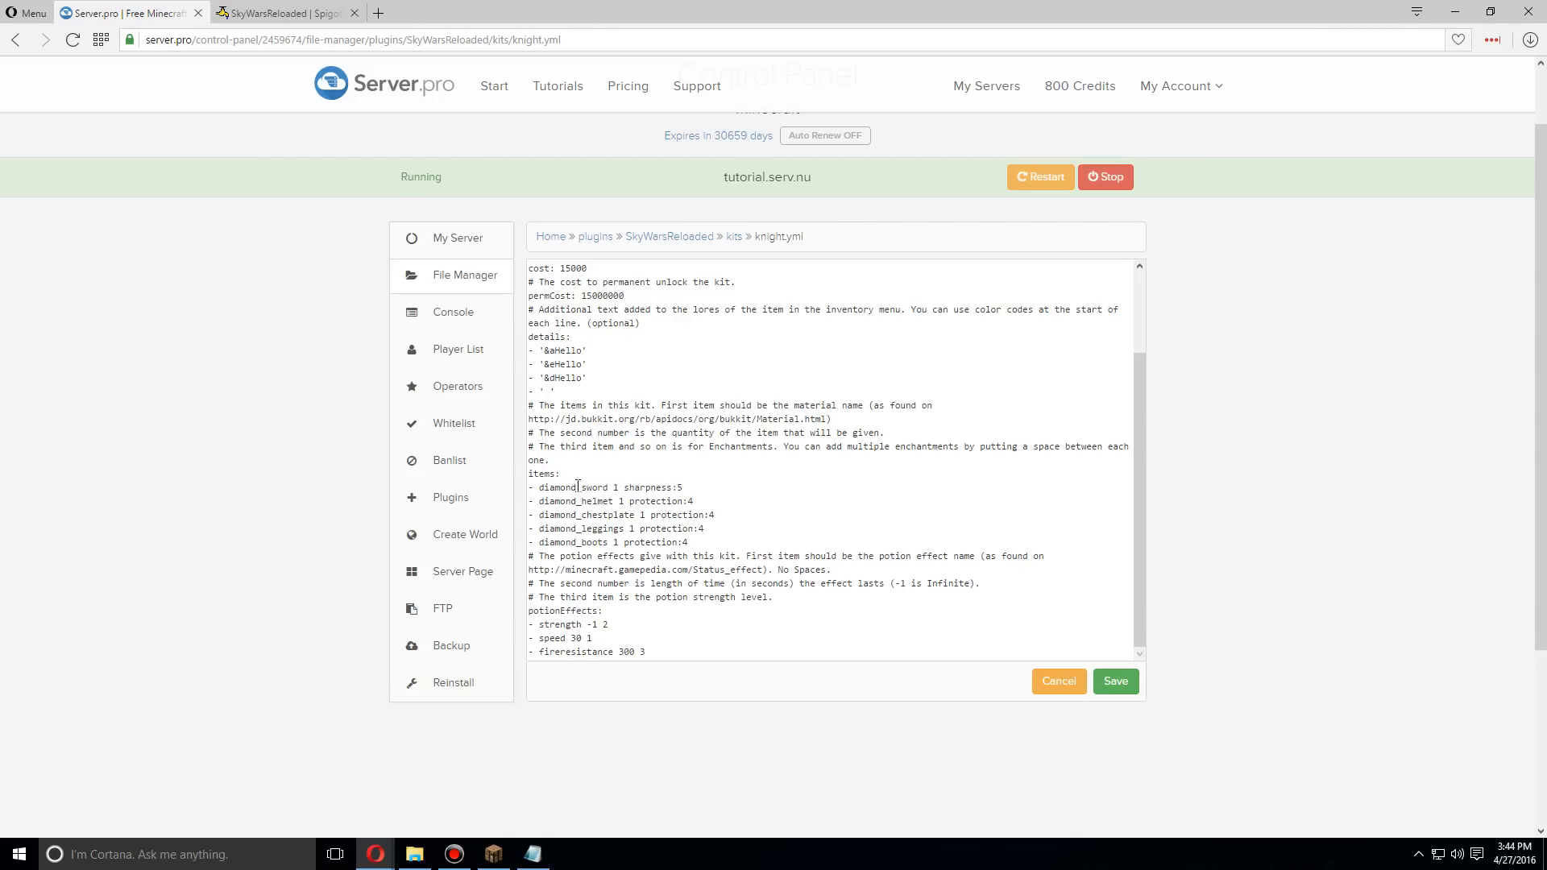
double_click(556, 487)
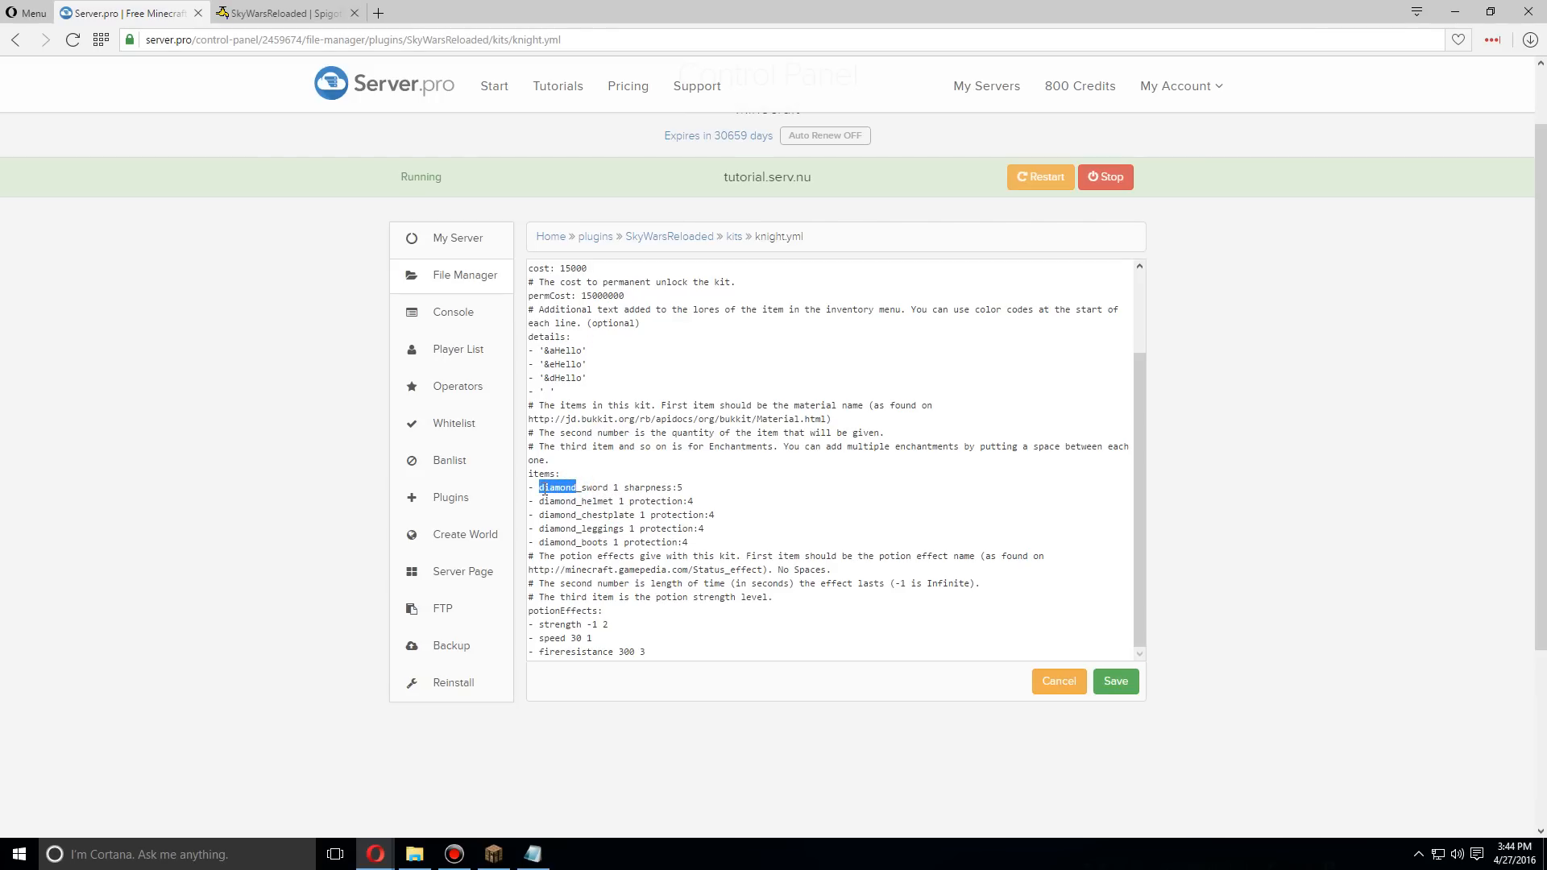
type("iron")
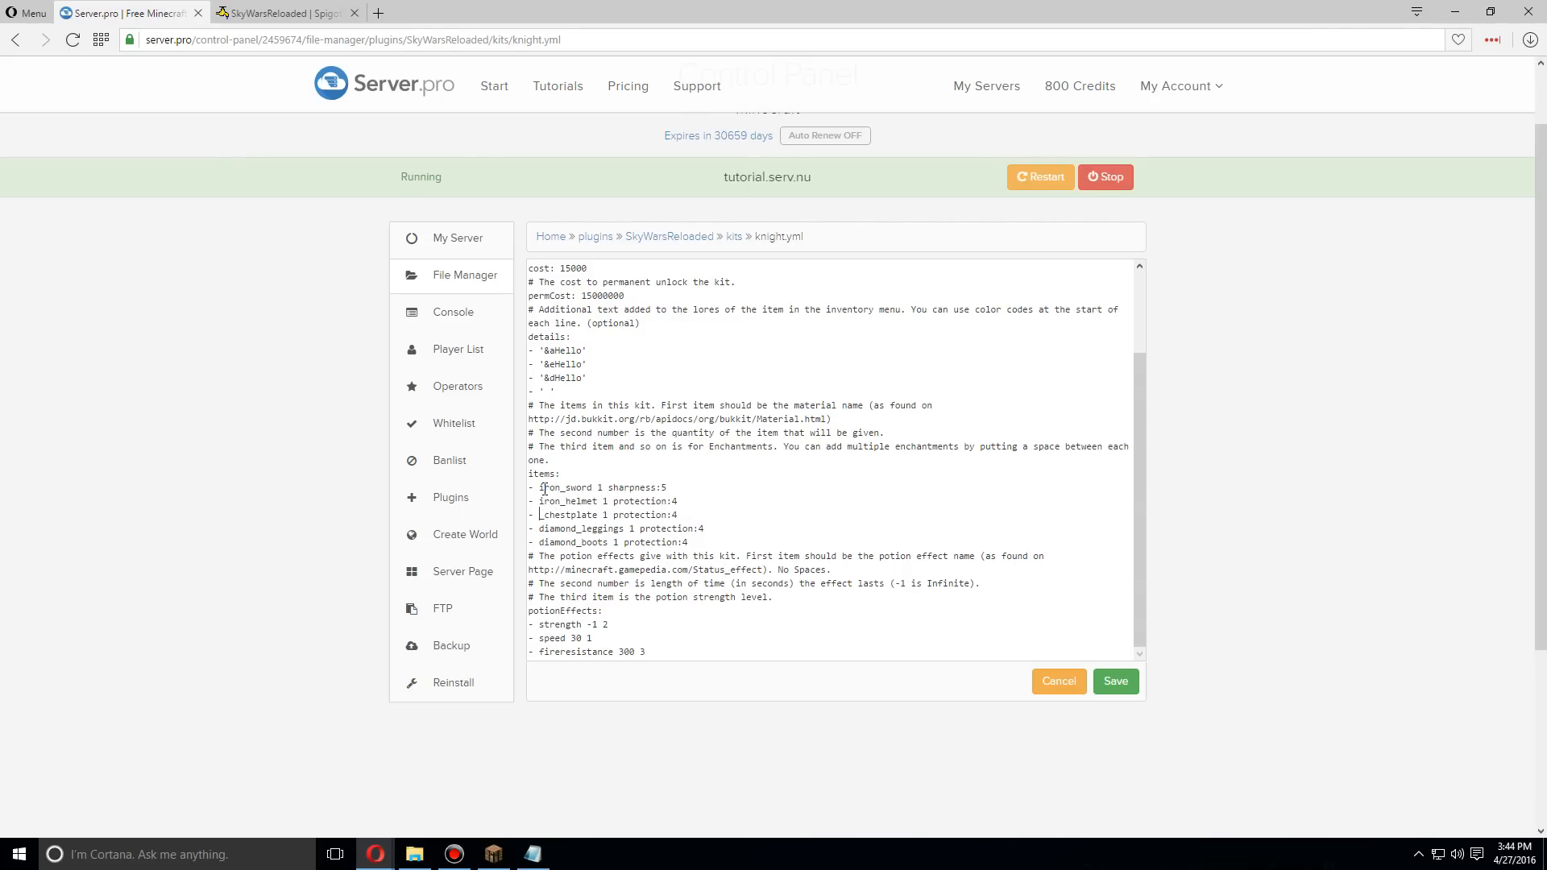
type("iron_")
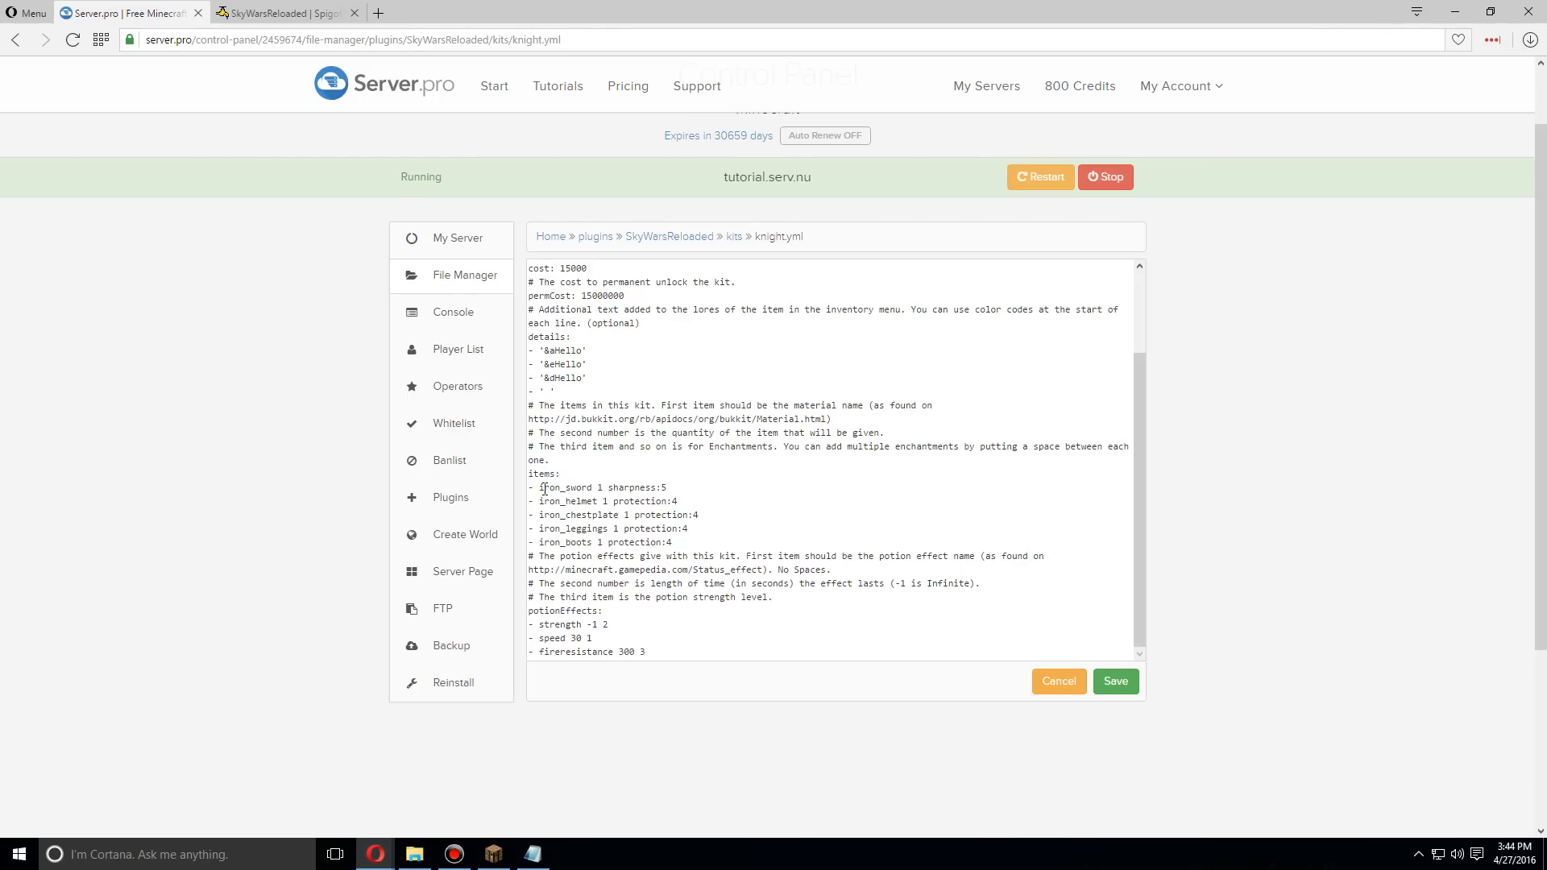
- Lower the sword's sharpness to 4 and the armour's protection to 3
left_click(669, 487)
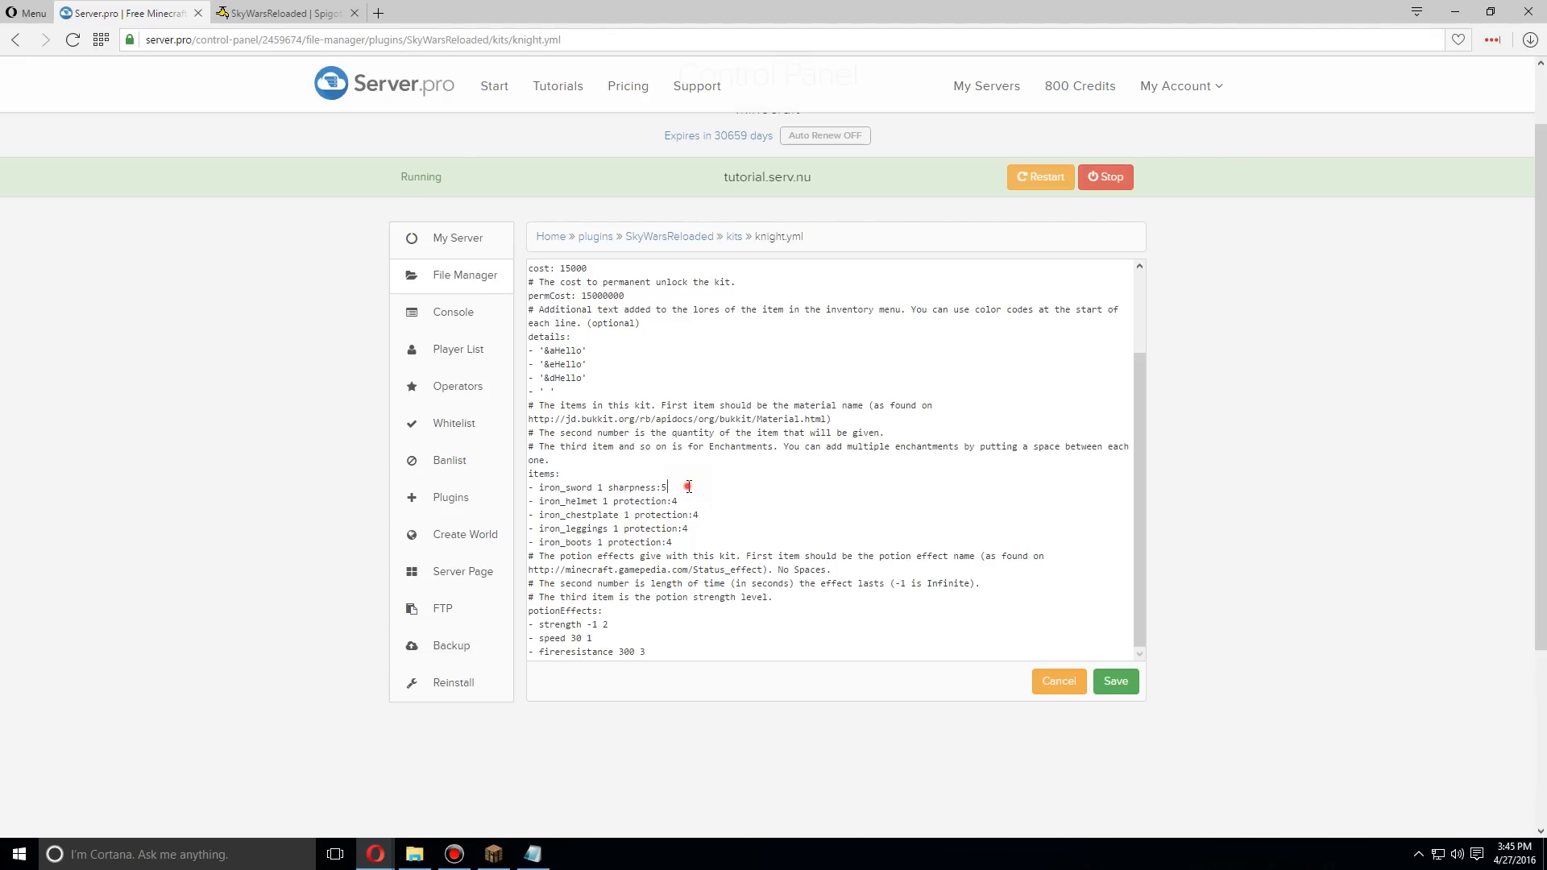
key("Backspace")
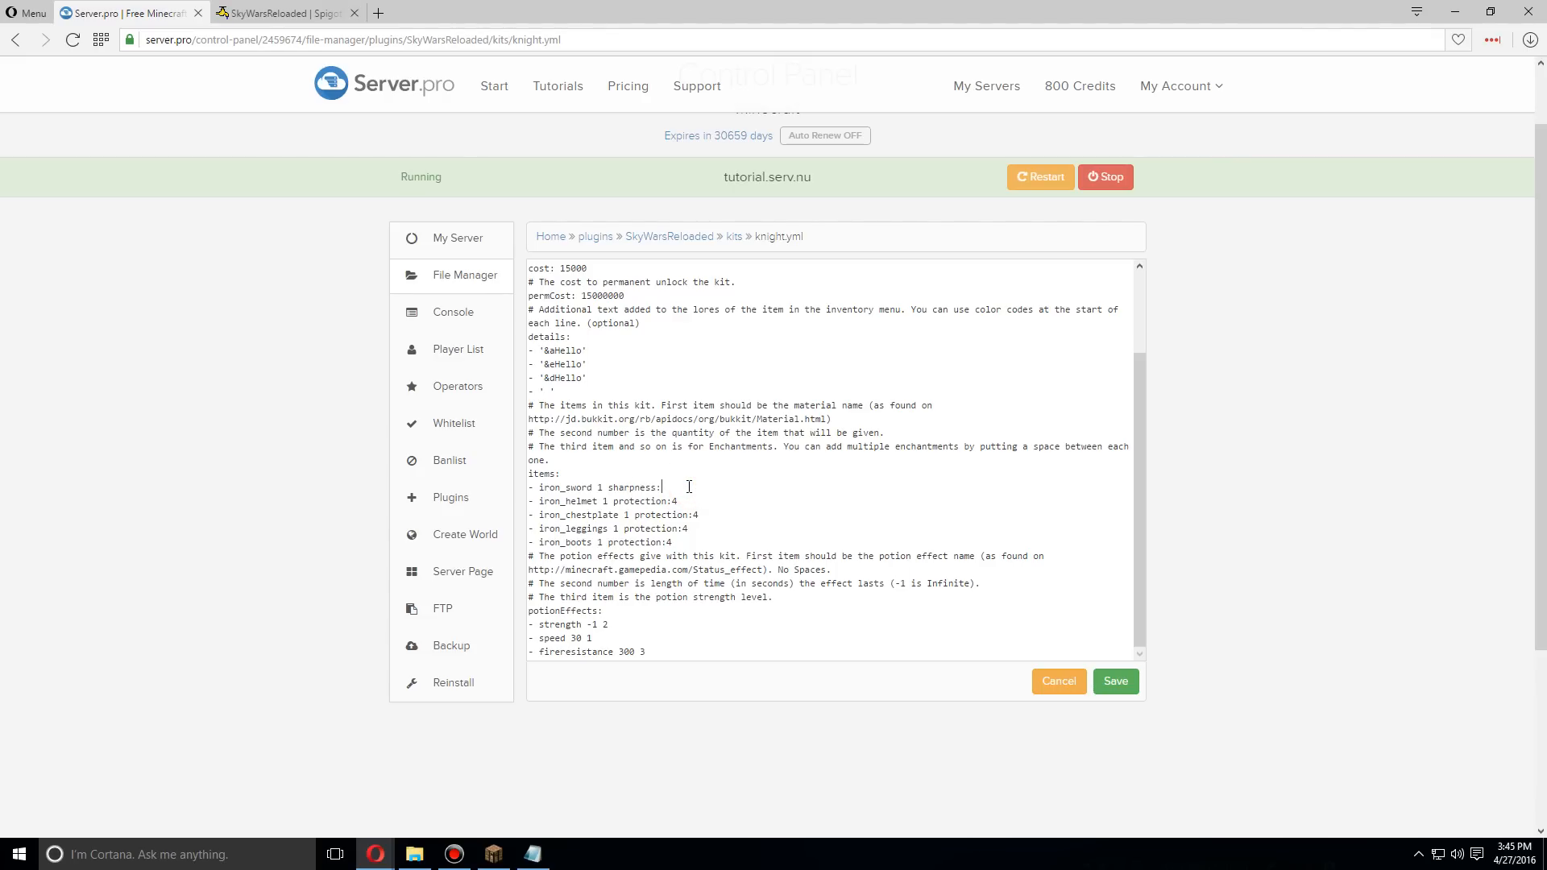
type("4")
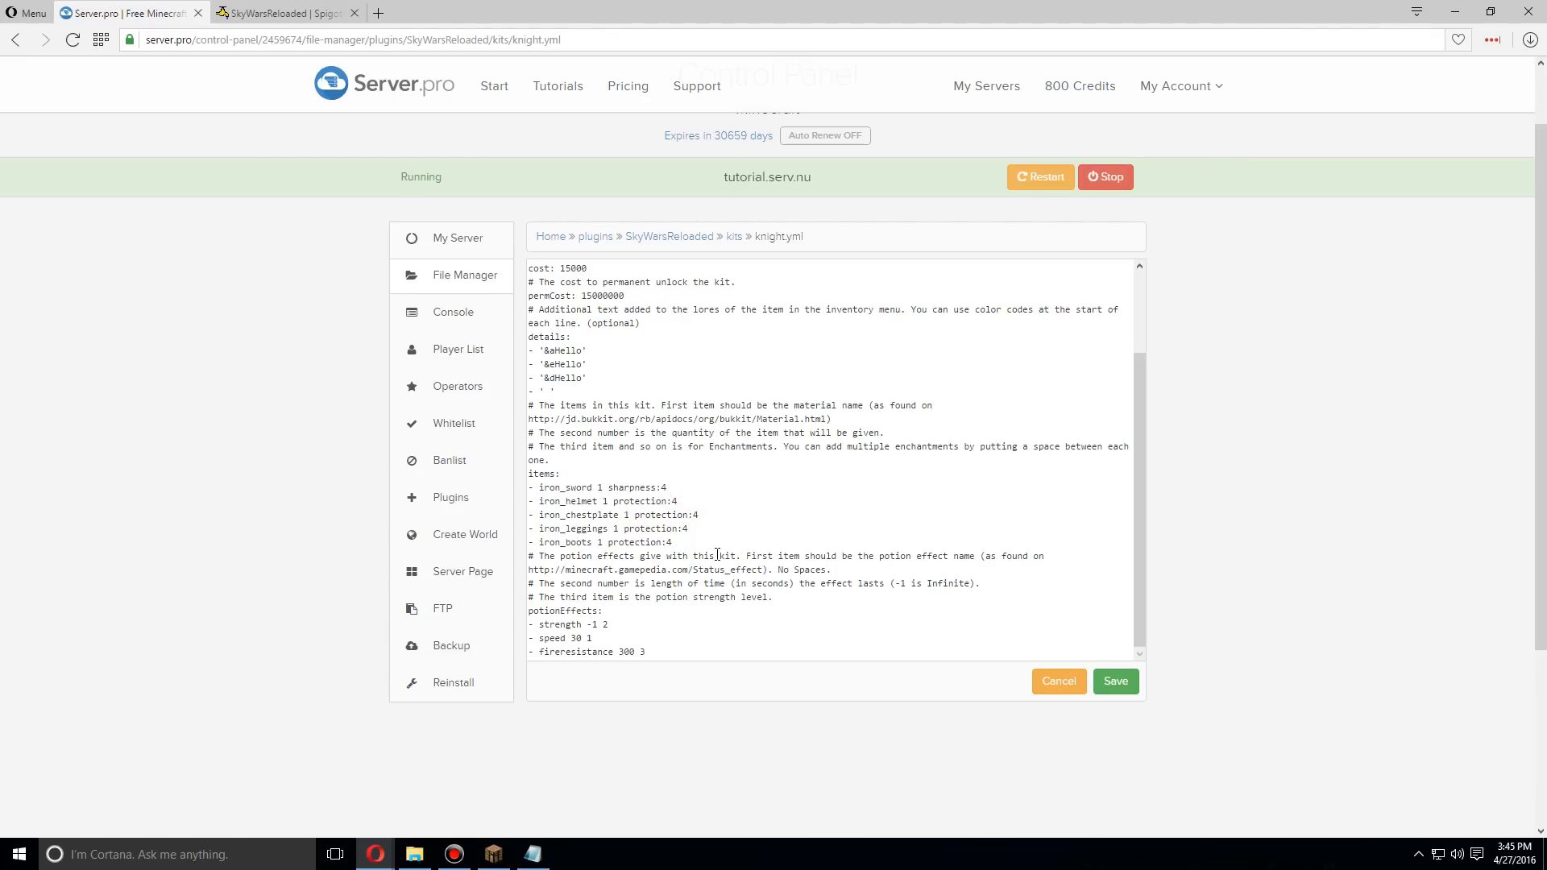
mouse_move(693, 501)
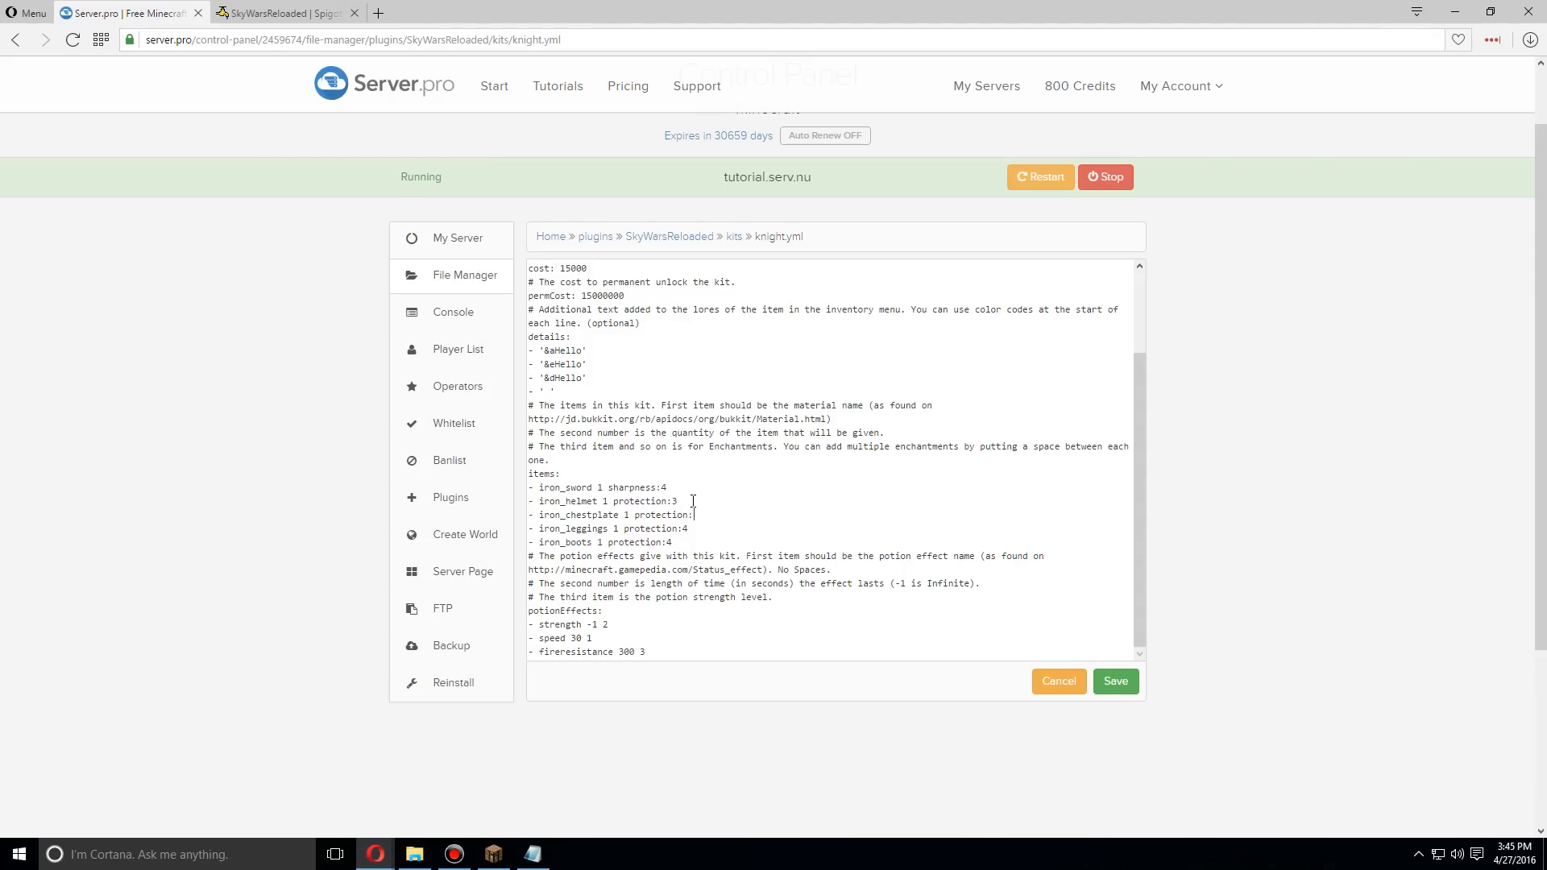
type("3")
left_click(626, 542)
type("3")
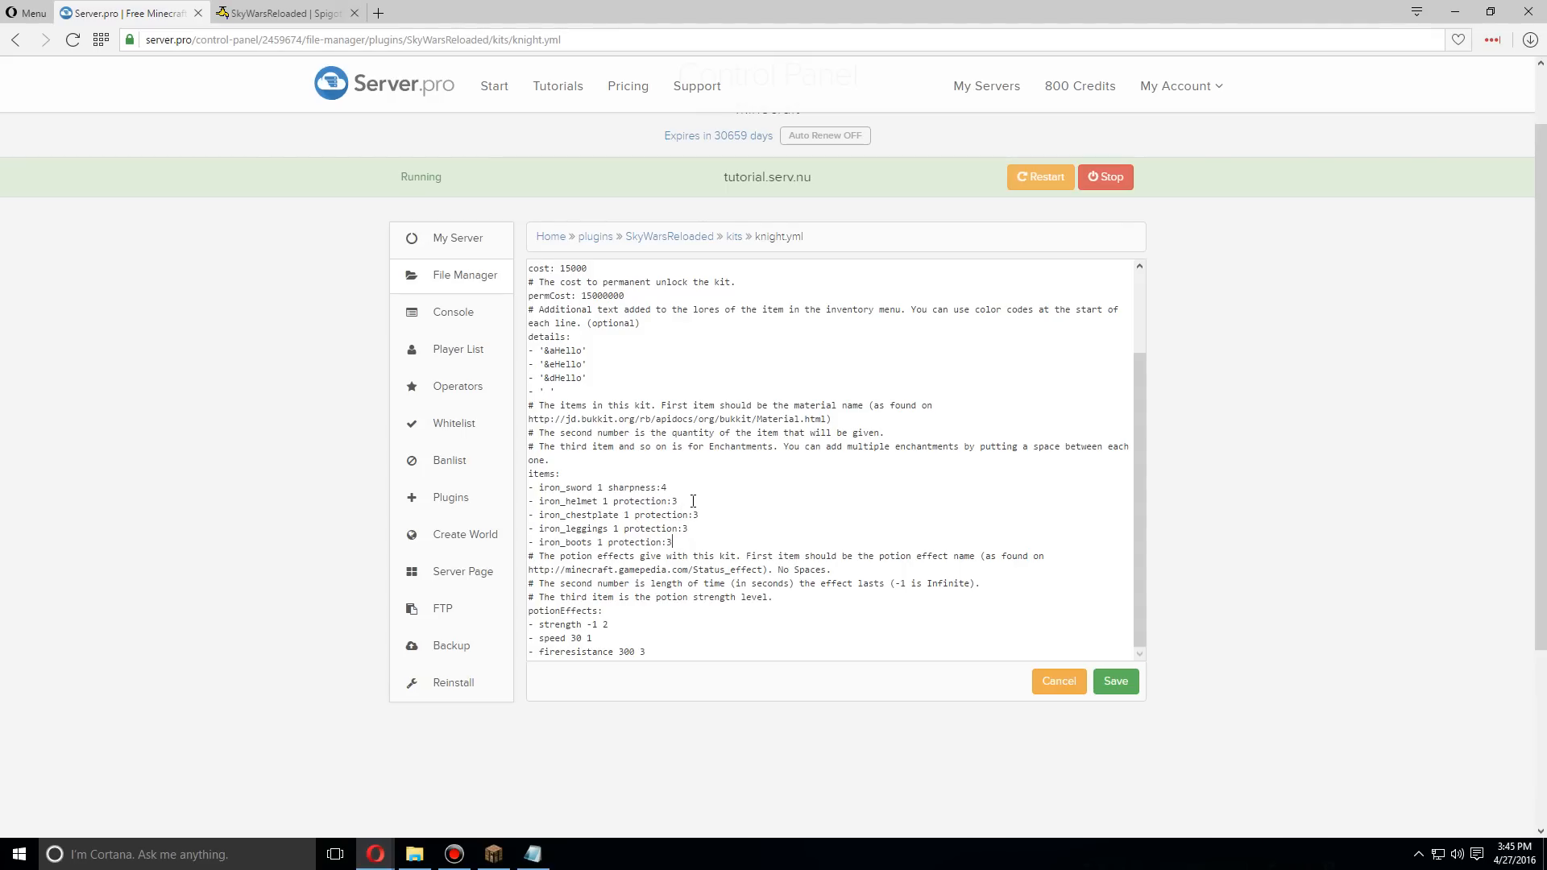
scroll("down", 3)
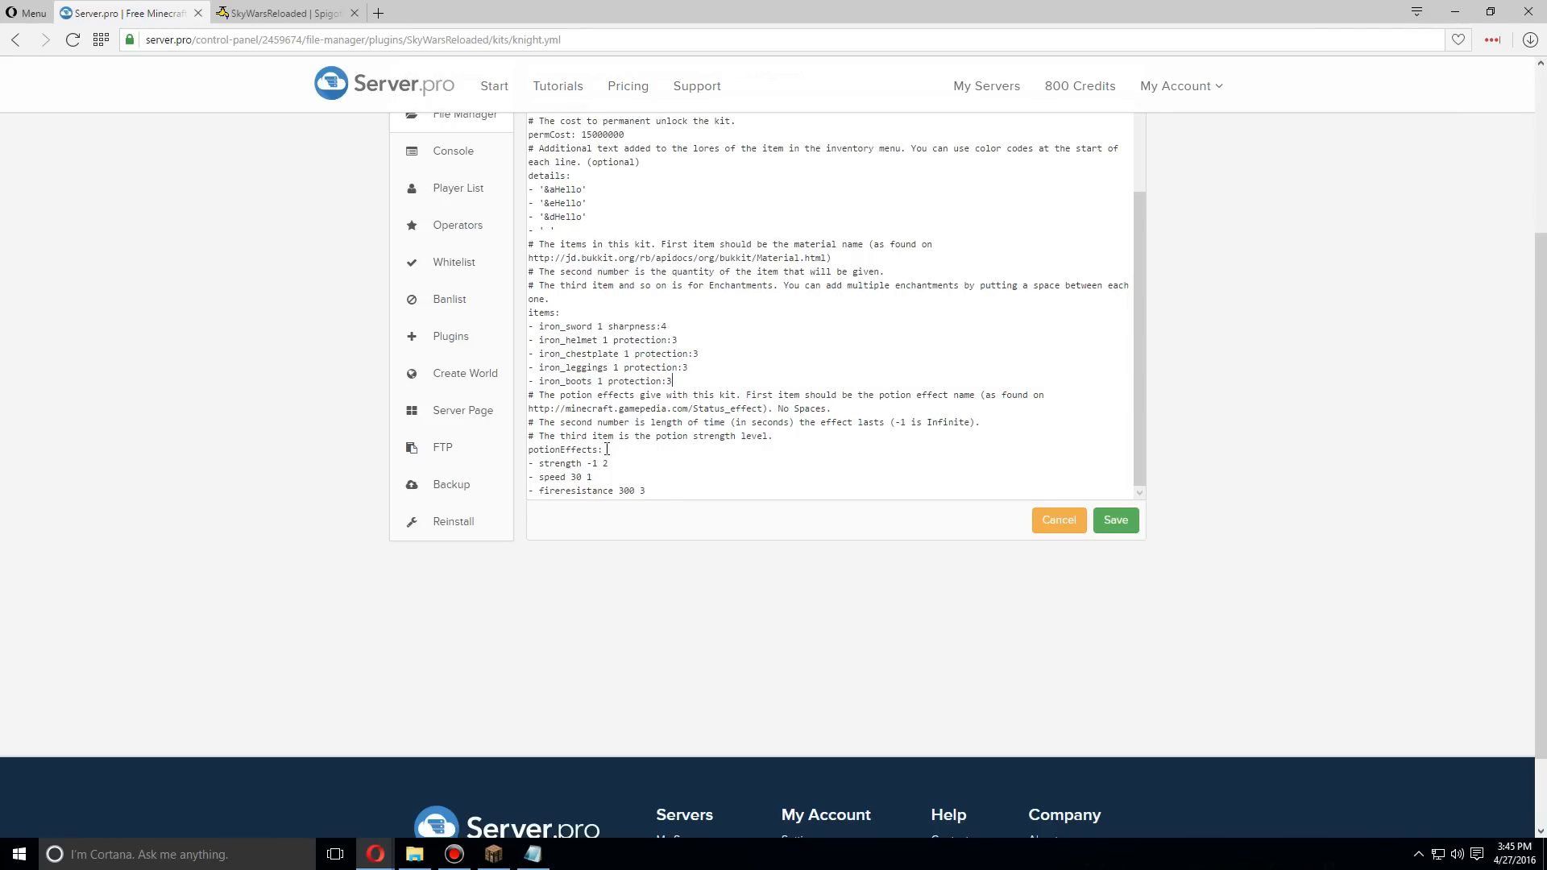
- Delete the '- speed 30 1' potion effect line and save knight.yml
left_click(605, 477)
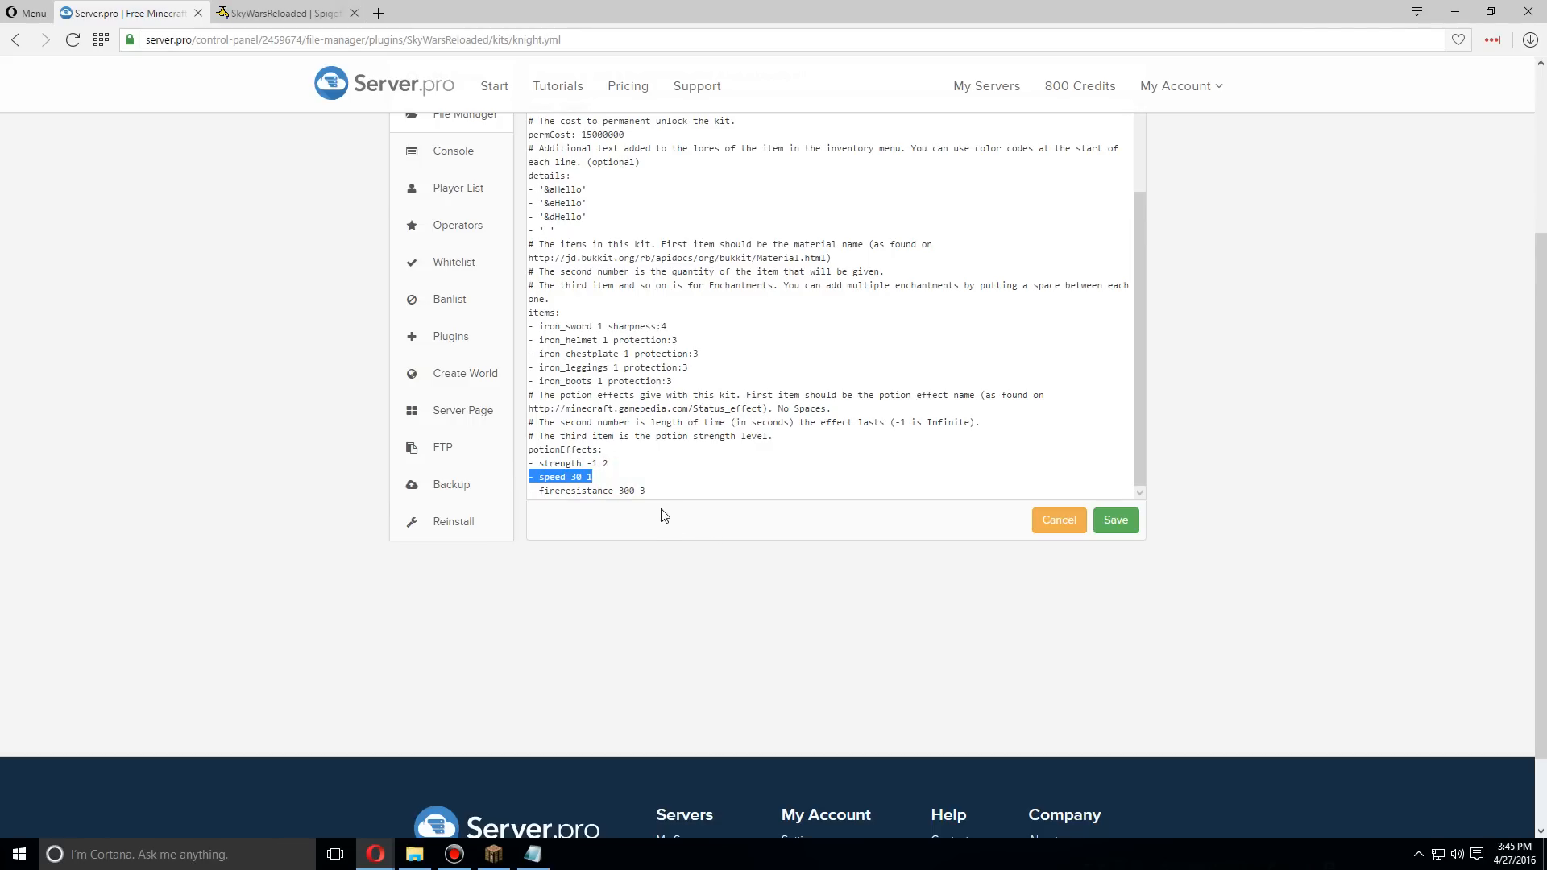
key("Delete")
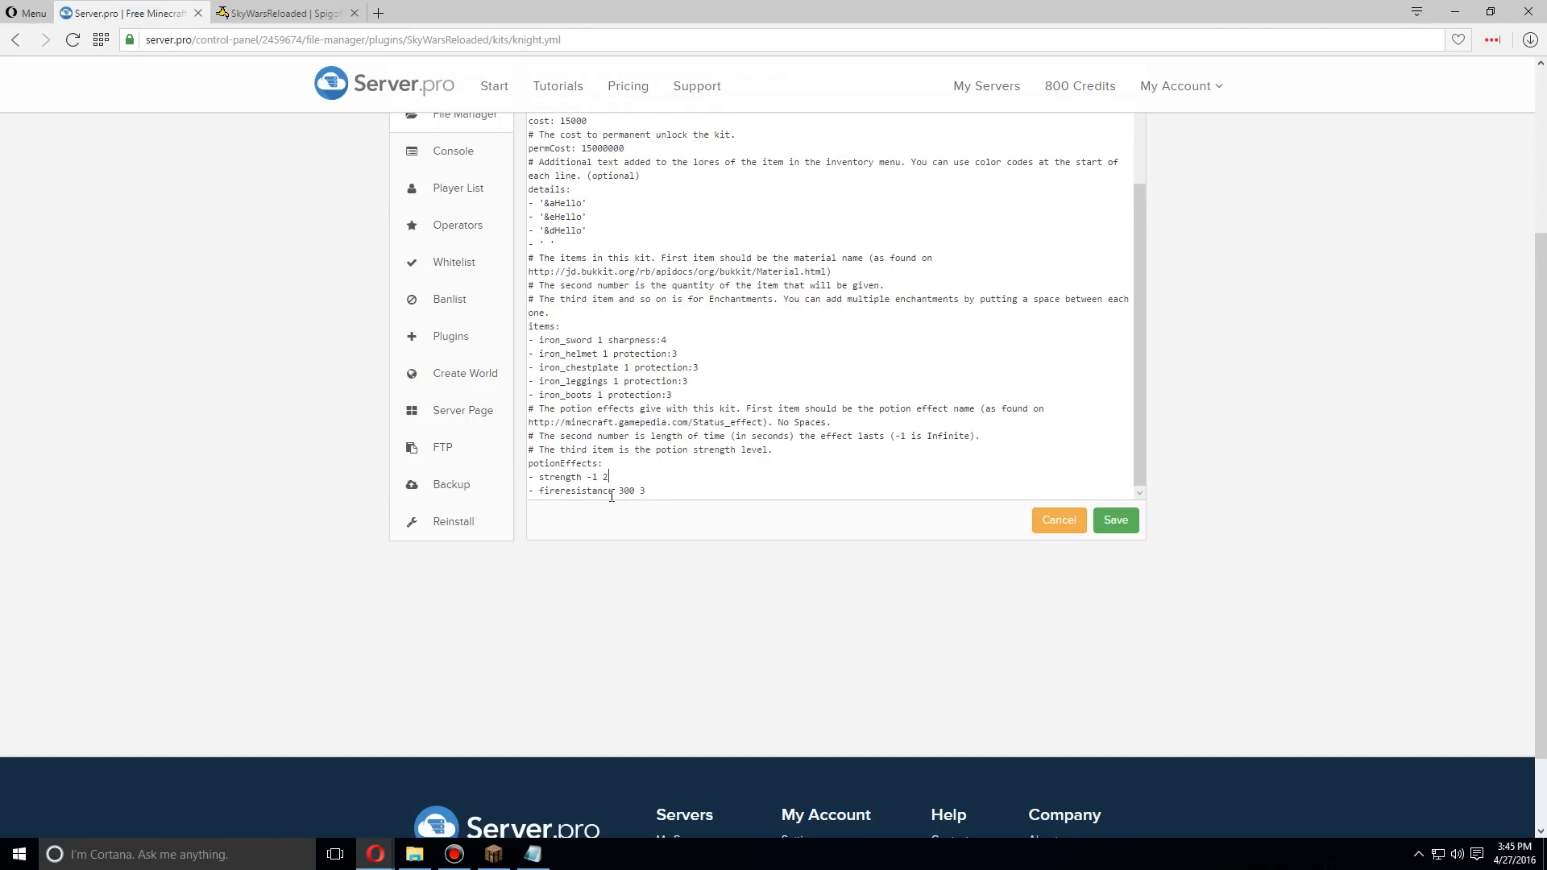
mouse_move(864, 563)
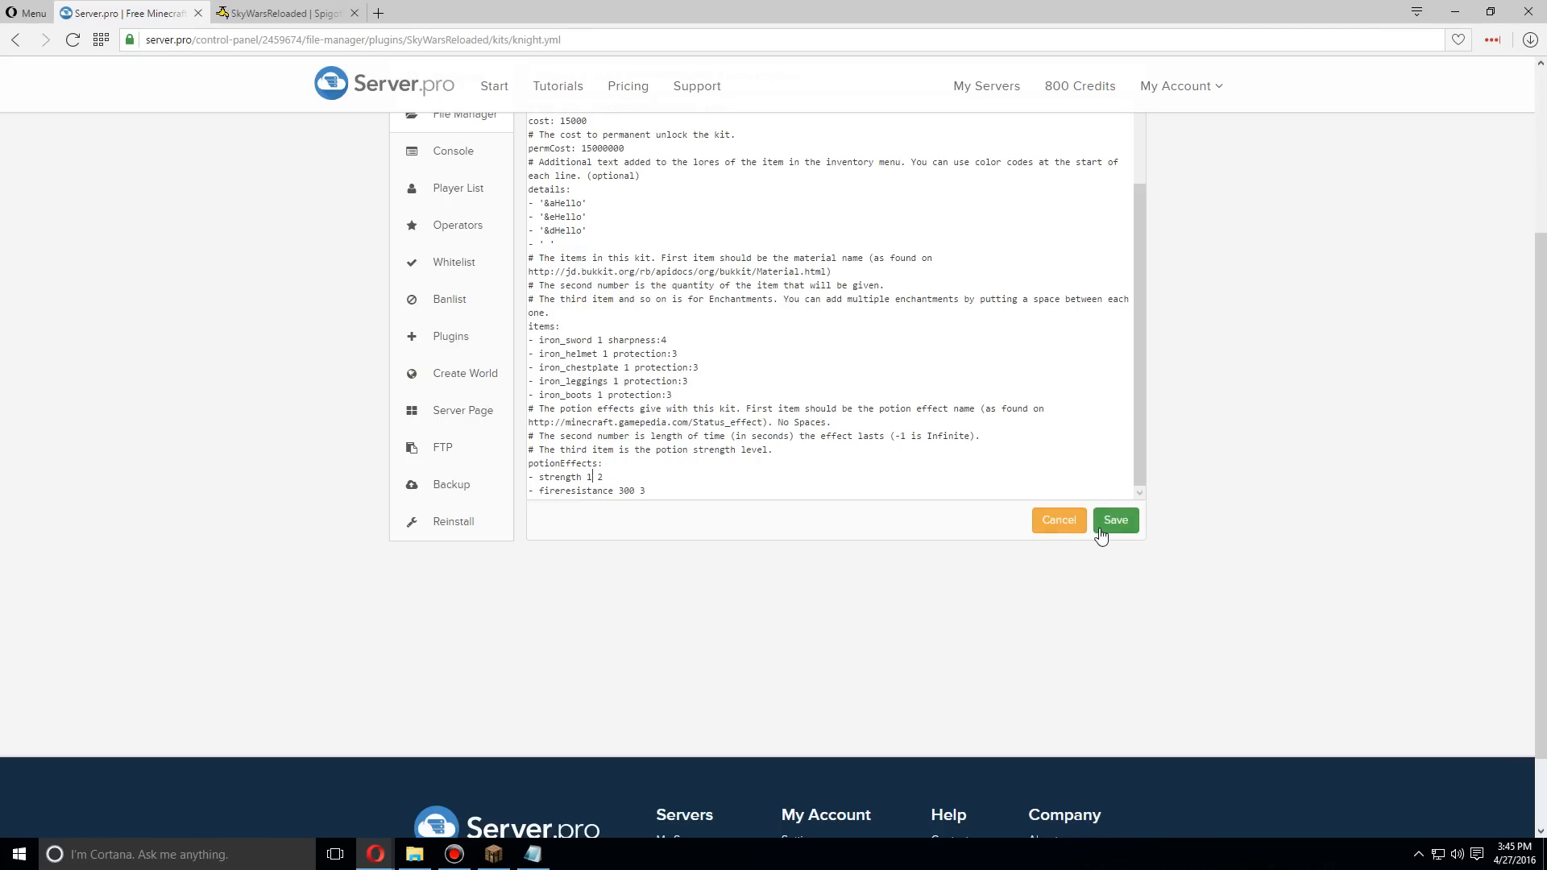
scroll("up", 3)
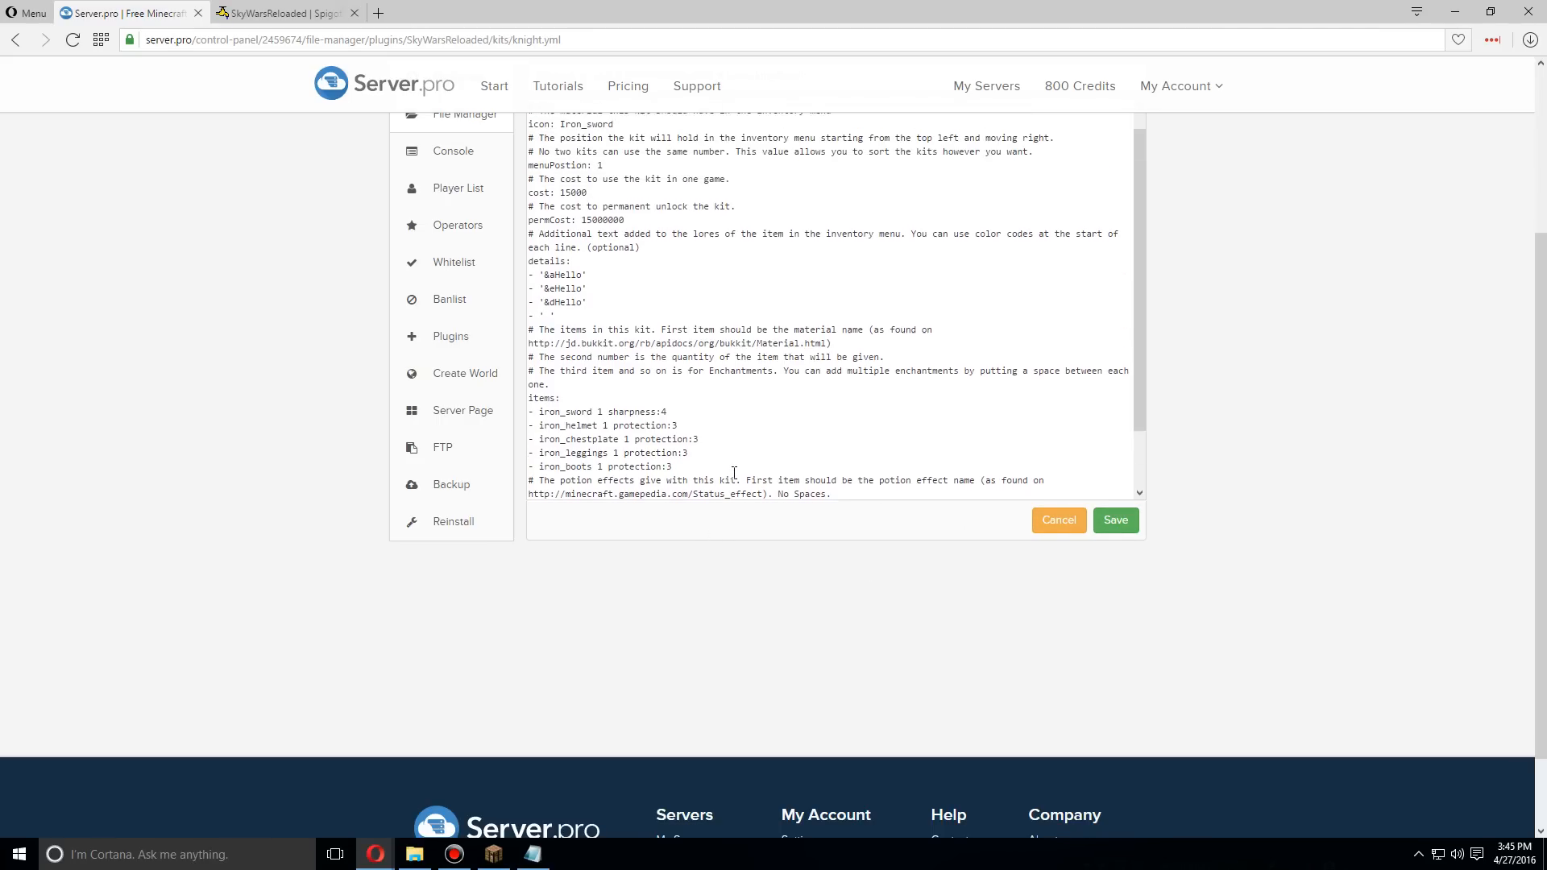
scroll("up", 3)
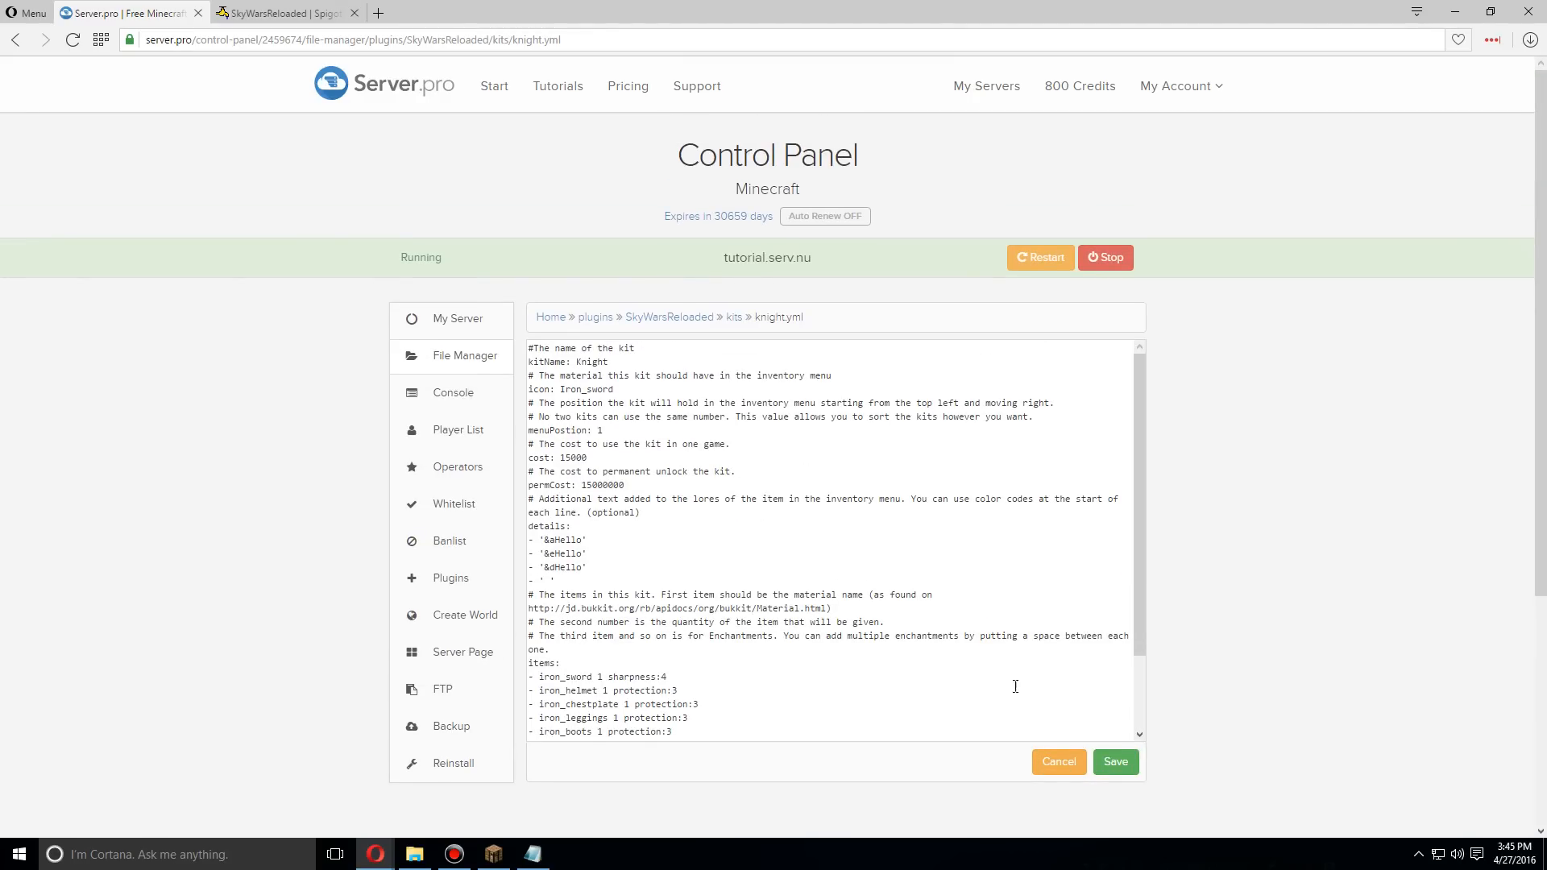
left_click(1057, 762)
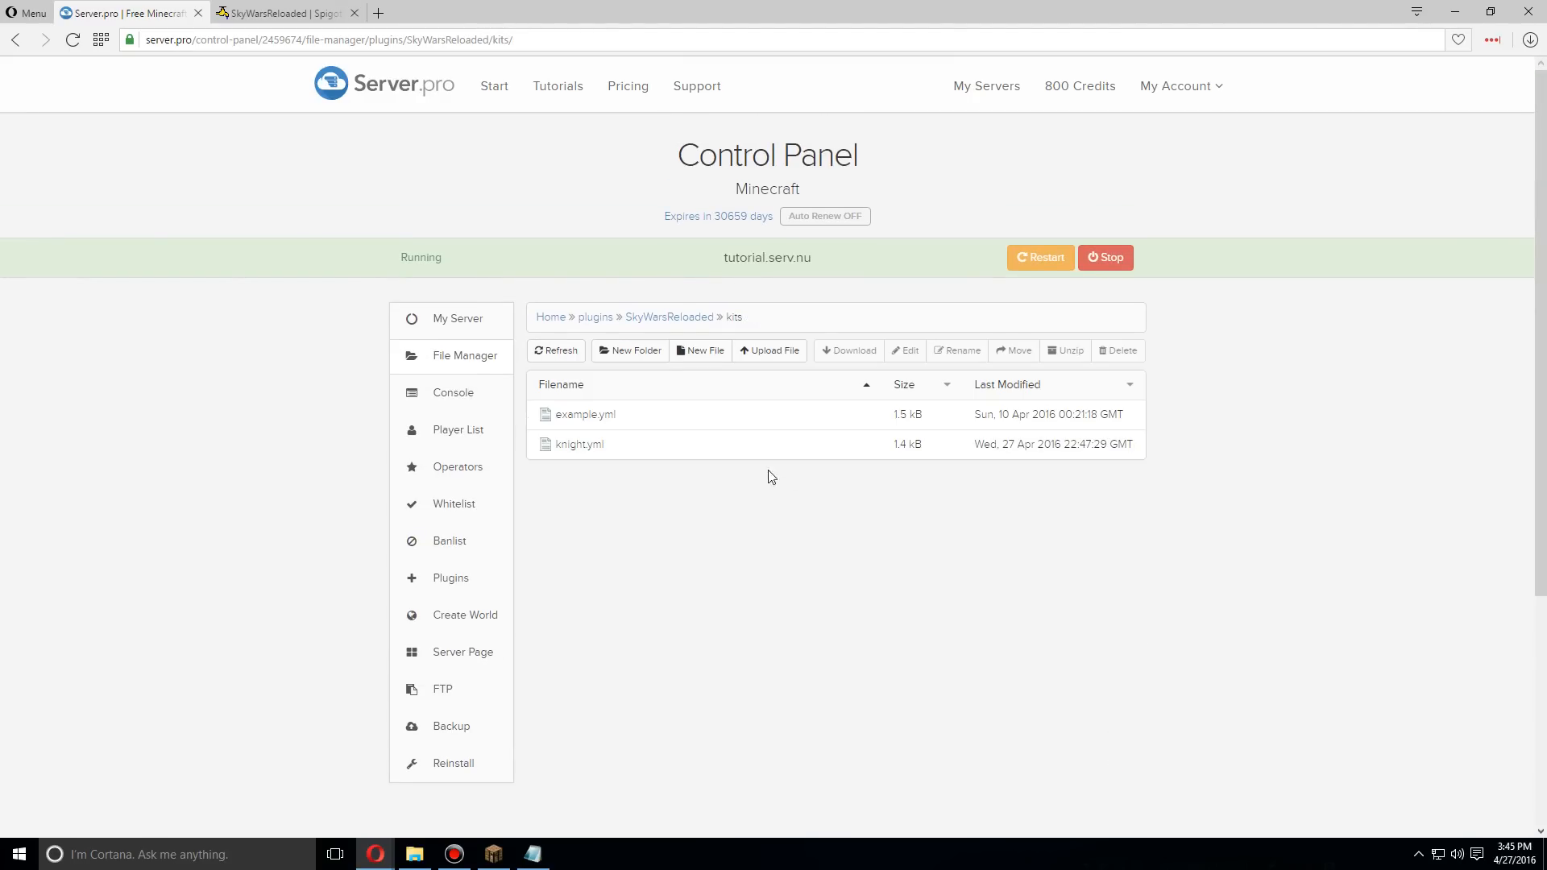
mouse_move(1040, 258)
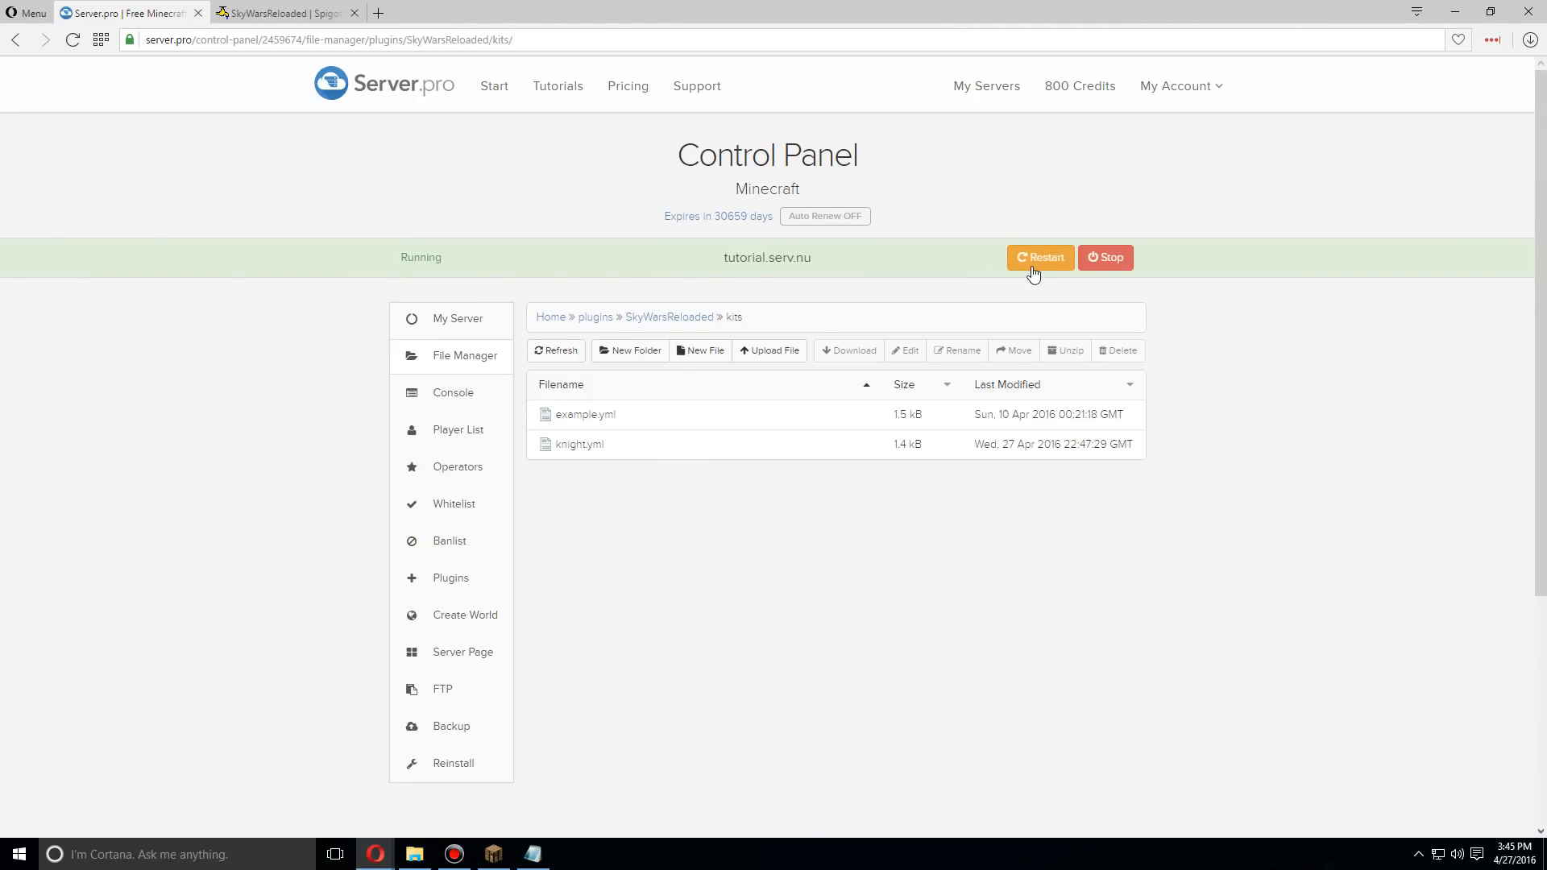
- Restart the server and switch to the Minecraft window
left_click(1039, 258)
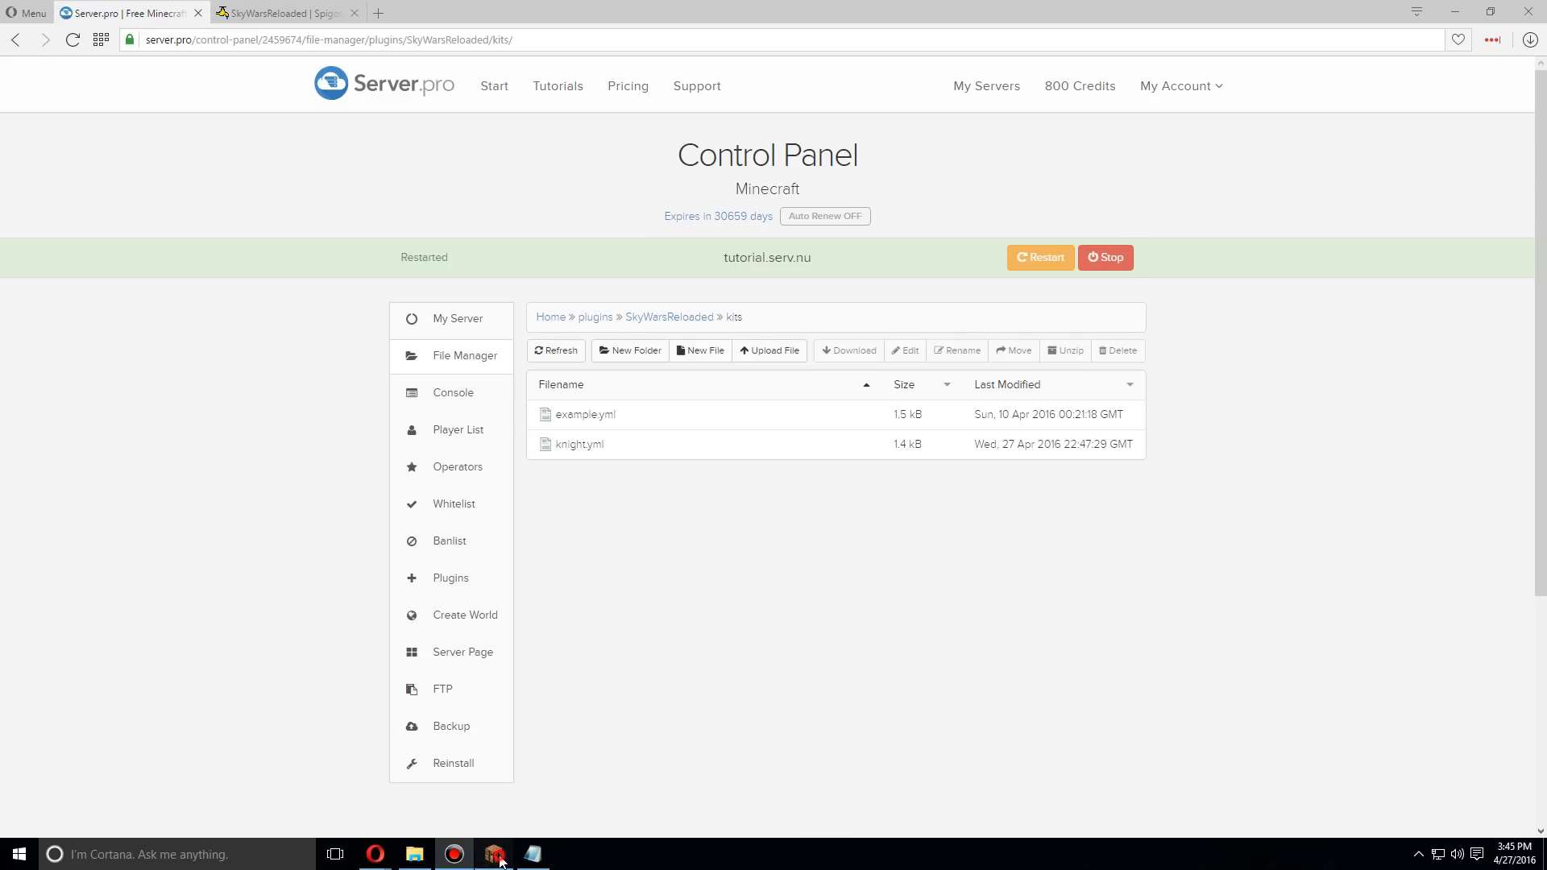
left_click(495, 854)
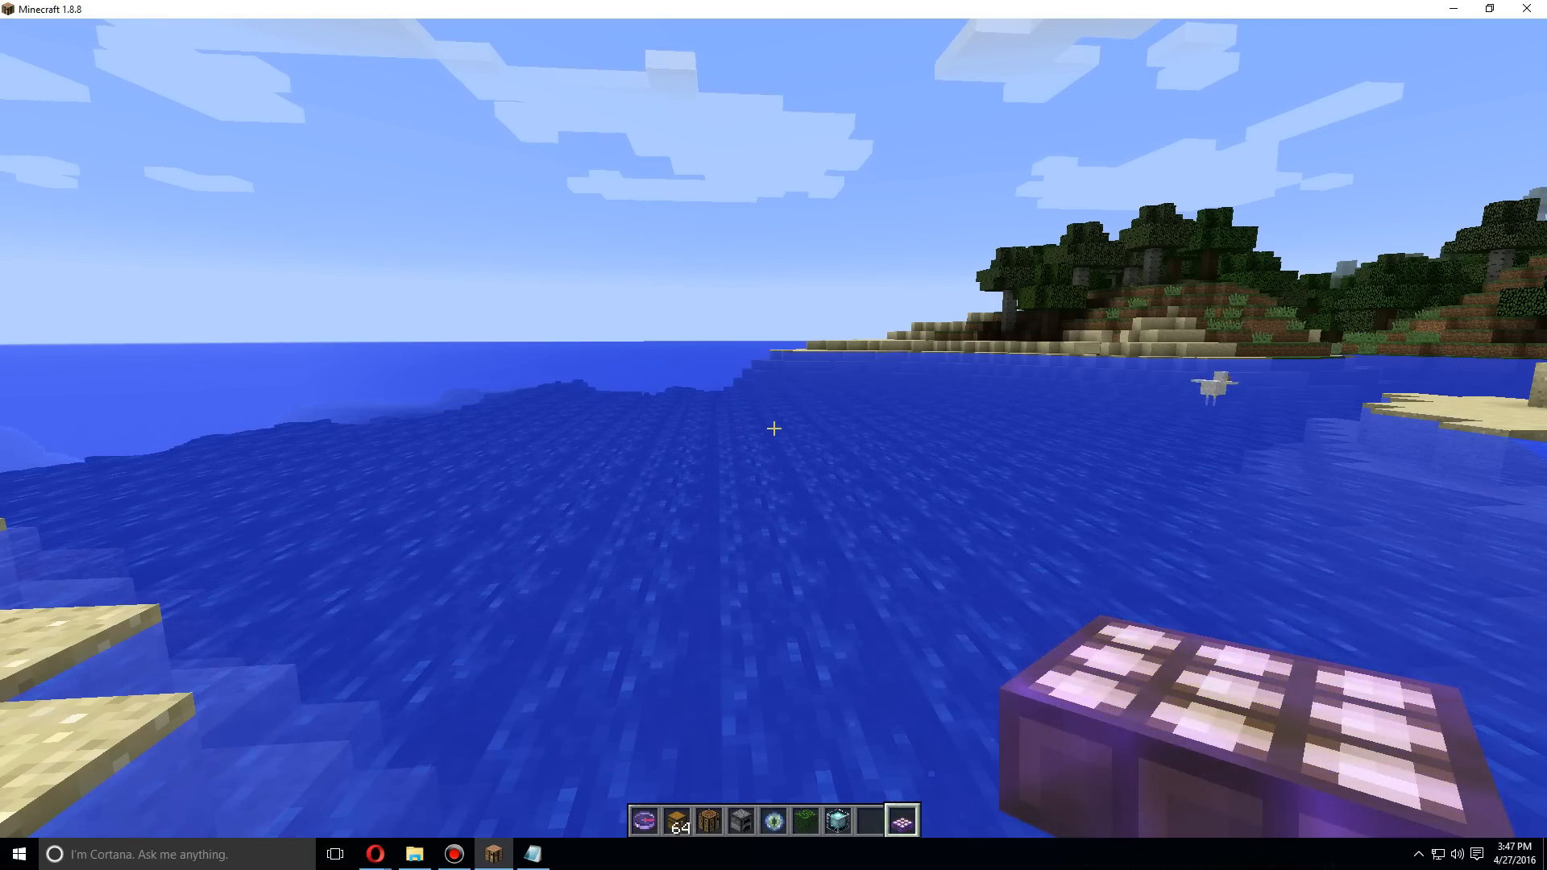
- Run /swr join, pick the Knight kit and check the inventory for iron gear
type("/swr jo")
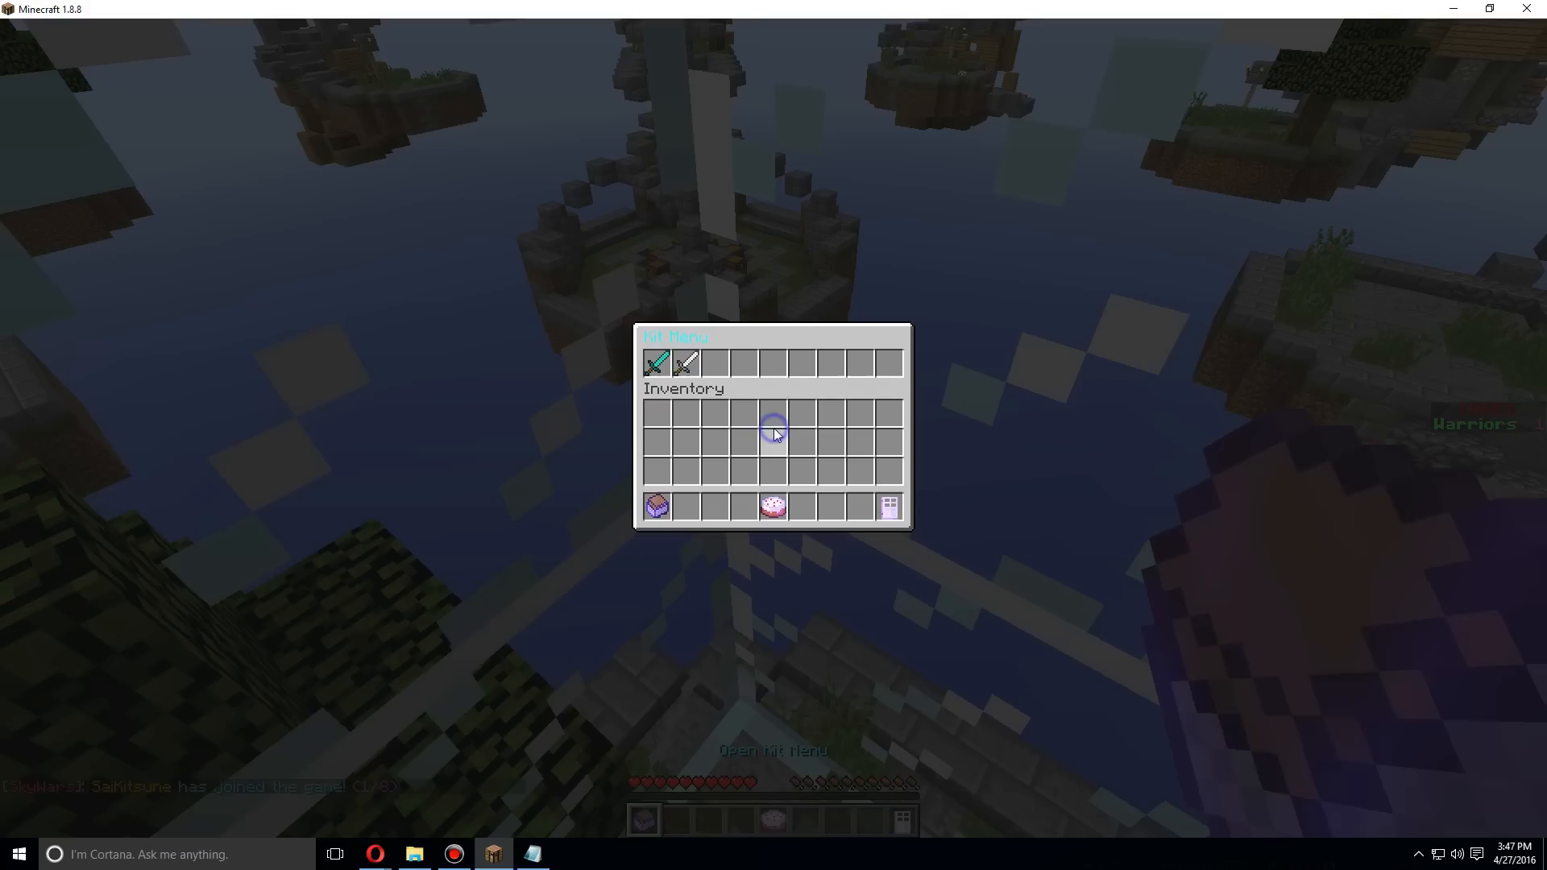
mouse_move(687, 362)
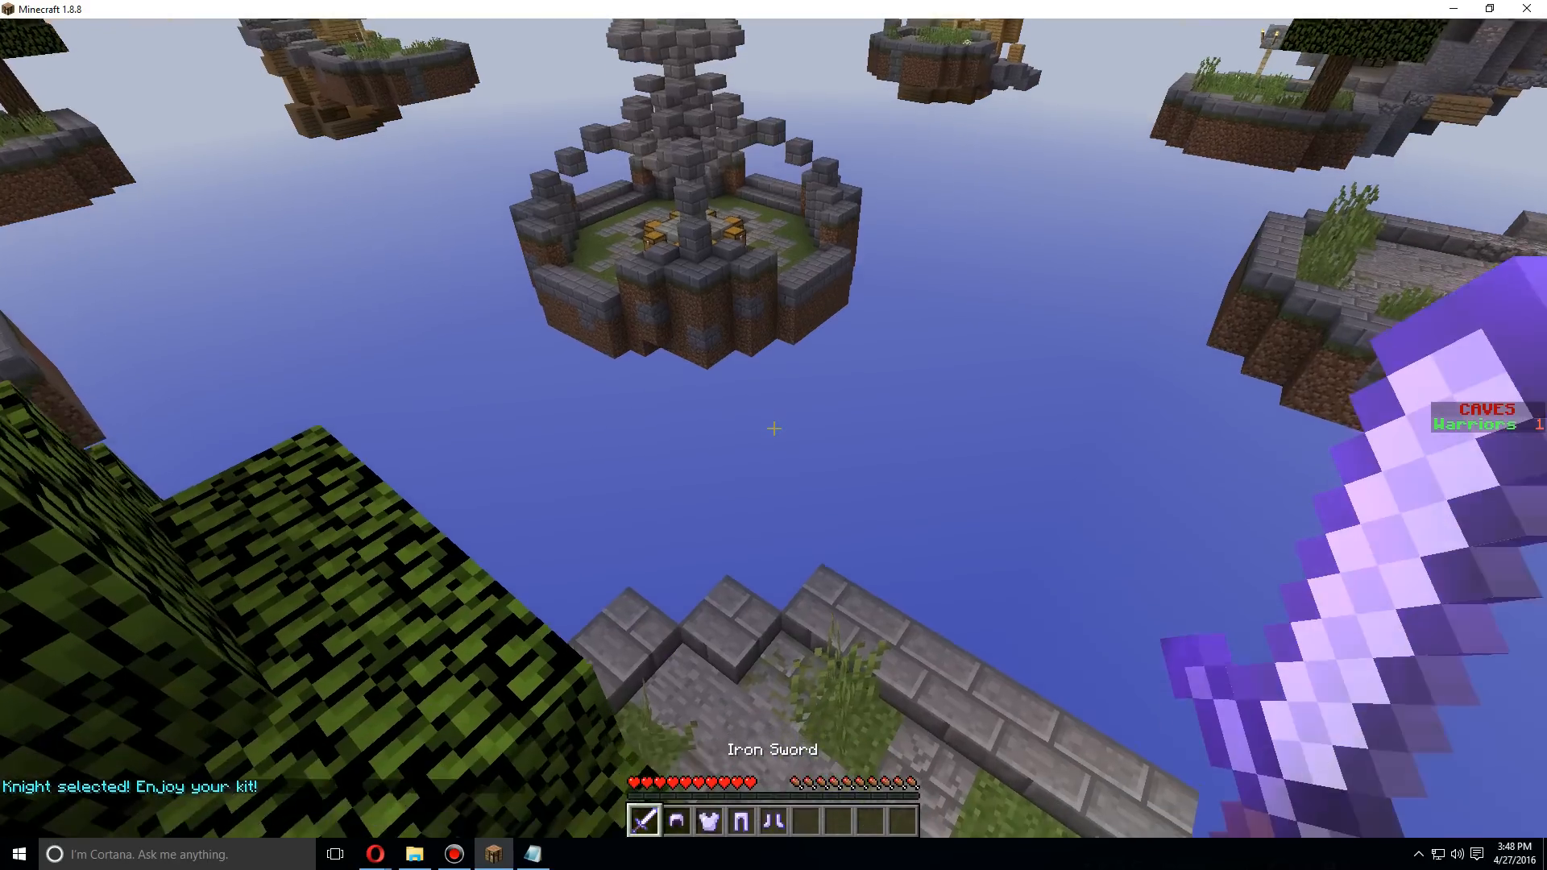
key("e")
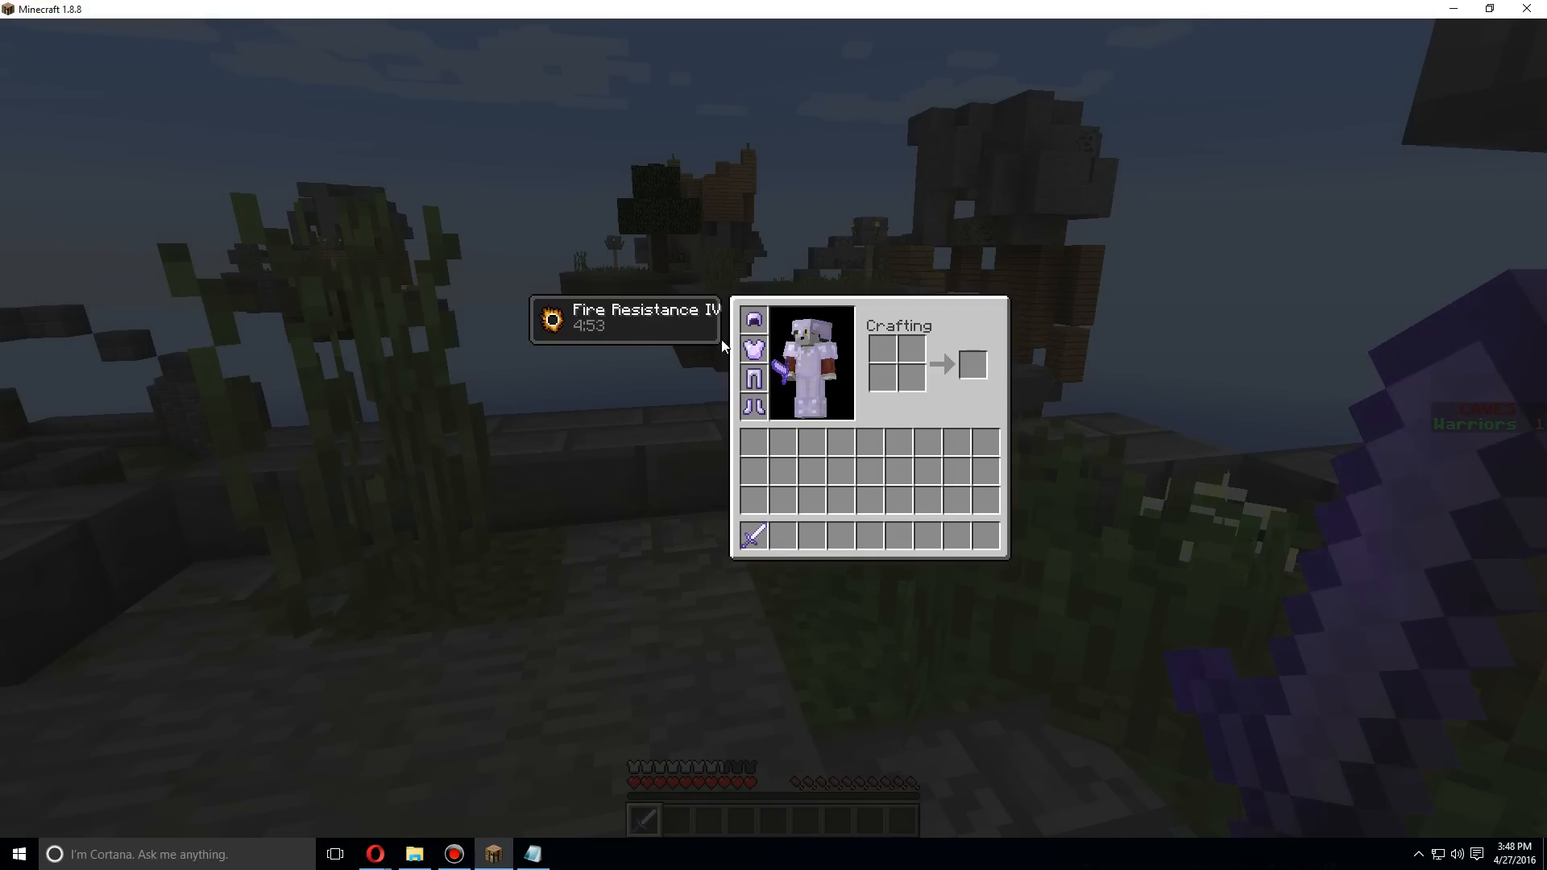
mouse_move(755, 535)
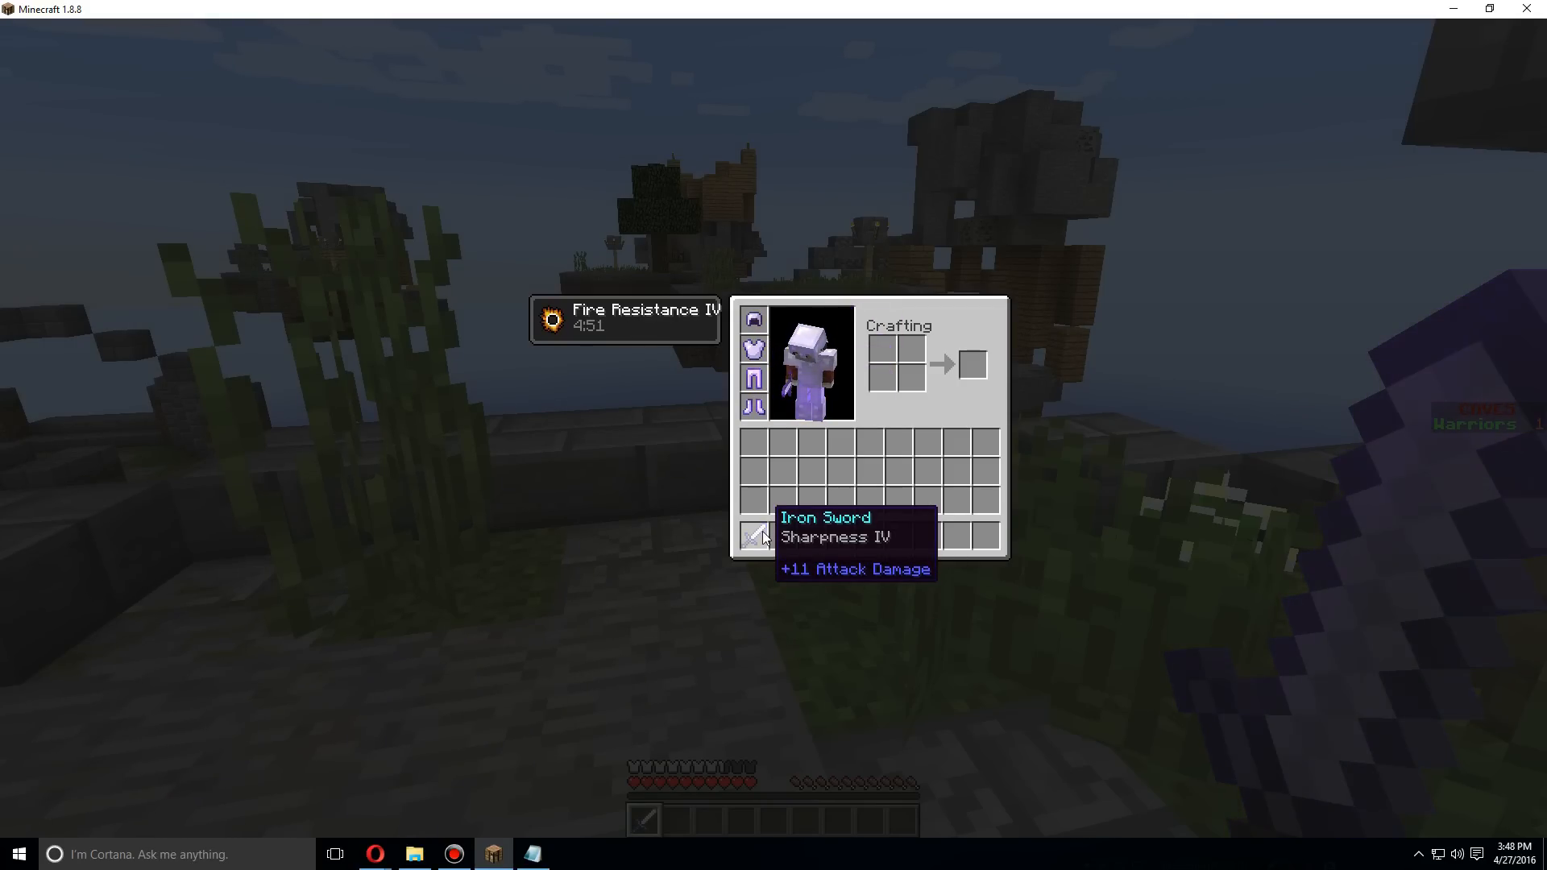
key("Escape")
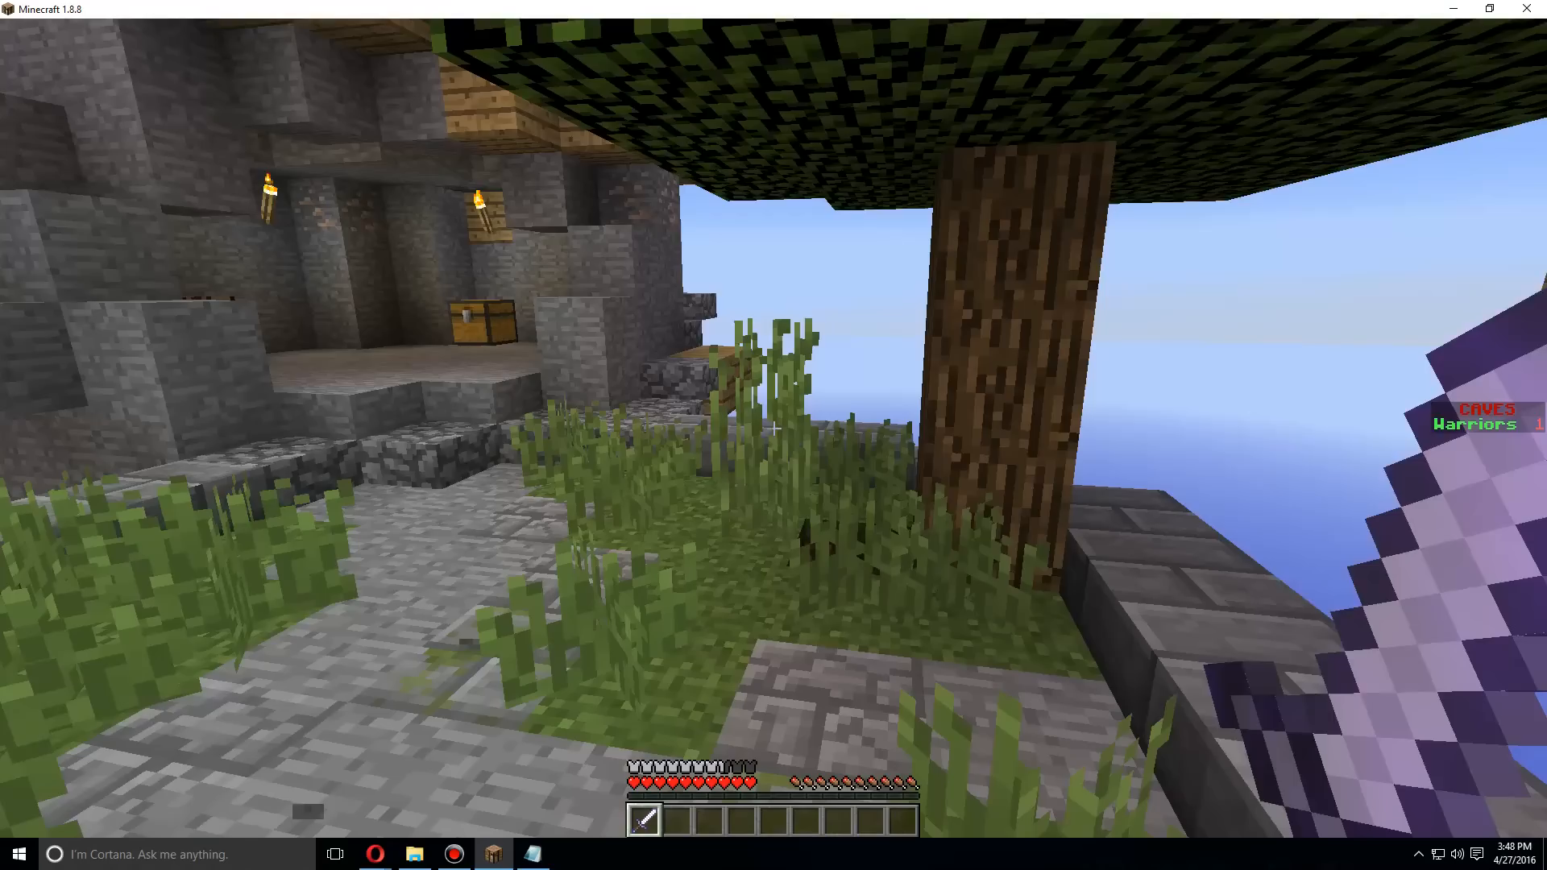